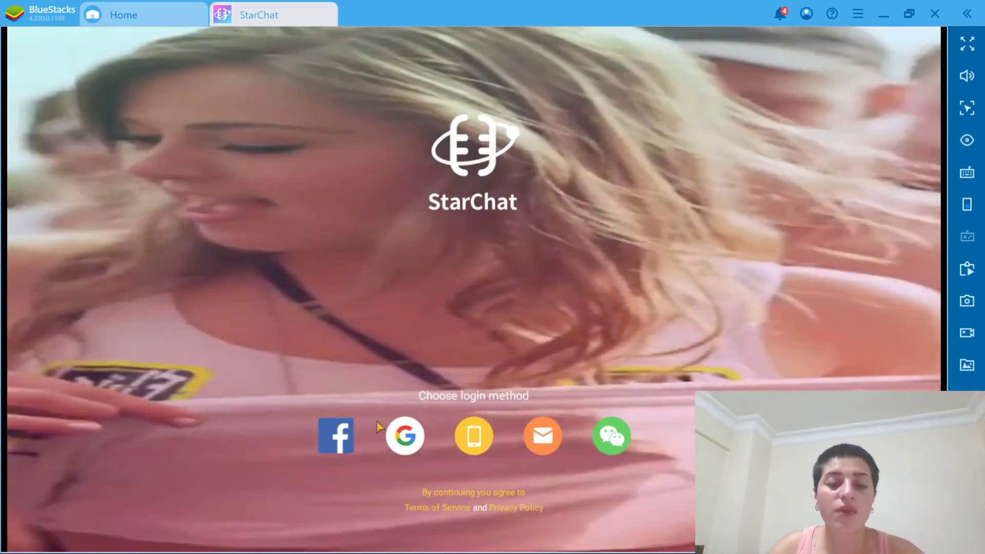
# - Log in to StarChat via Facebook, authorizing access to name and profile picture
pyautogui.click(405, 434)
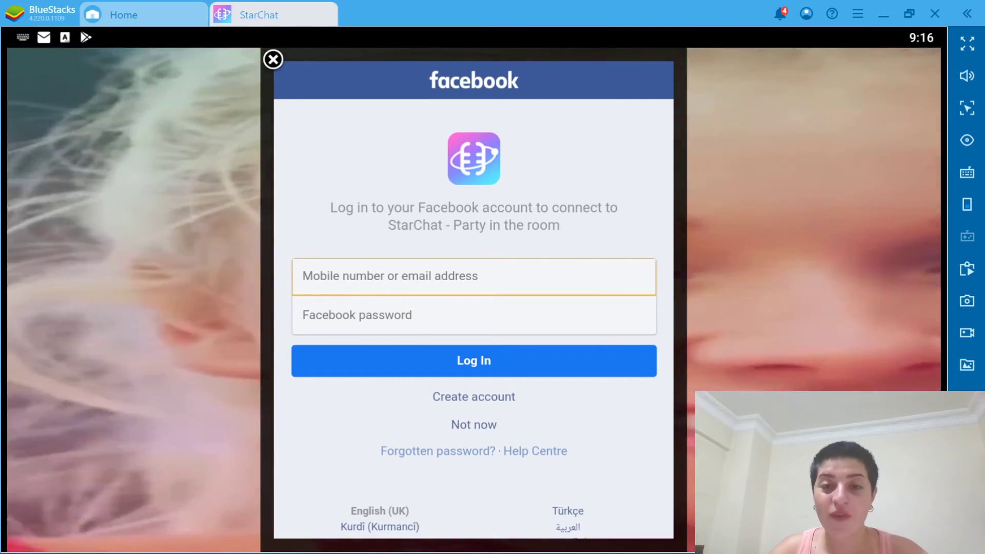
pyautogui.click(473, 360)
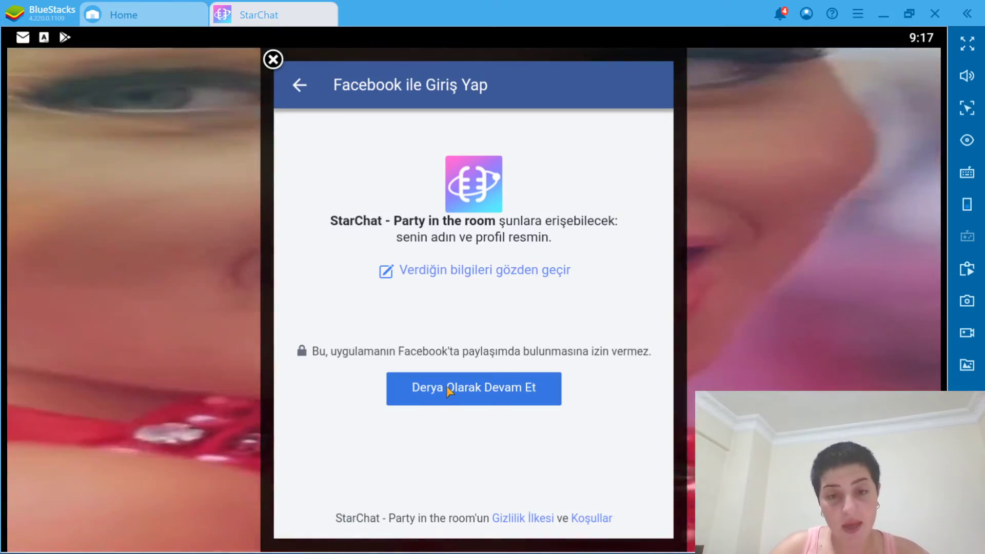
pyautogui.click(472, 387)
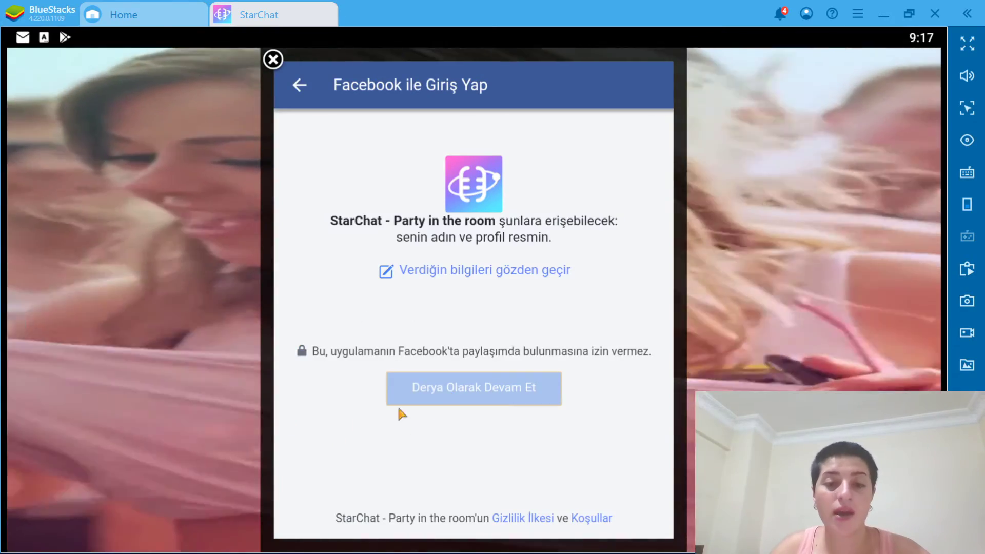
pyautogui.click(473, 388)
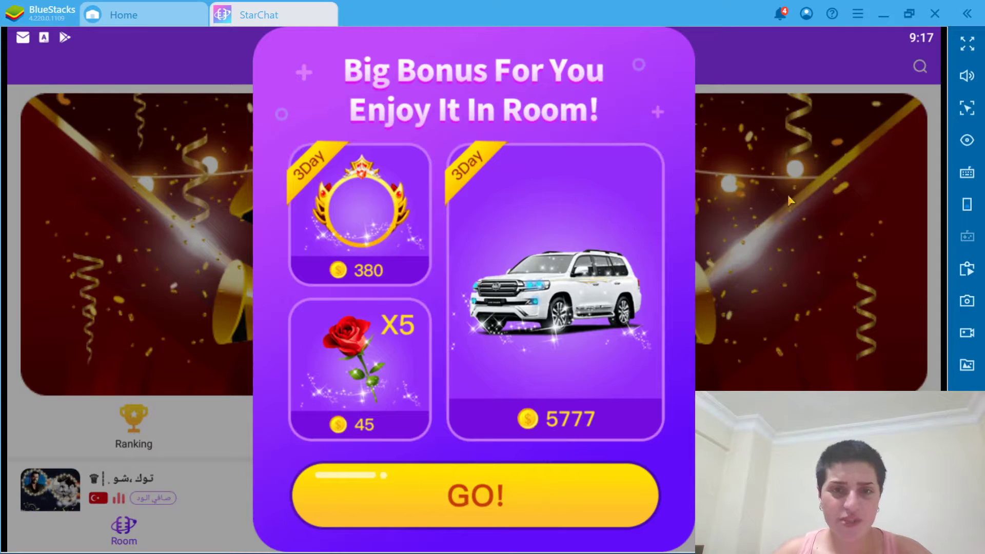
pyautogui.moveTo(413, 300)
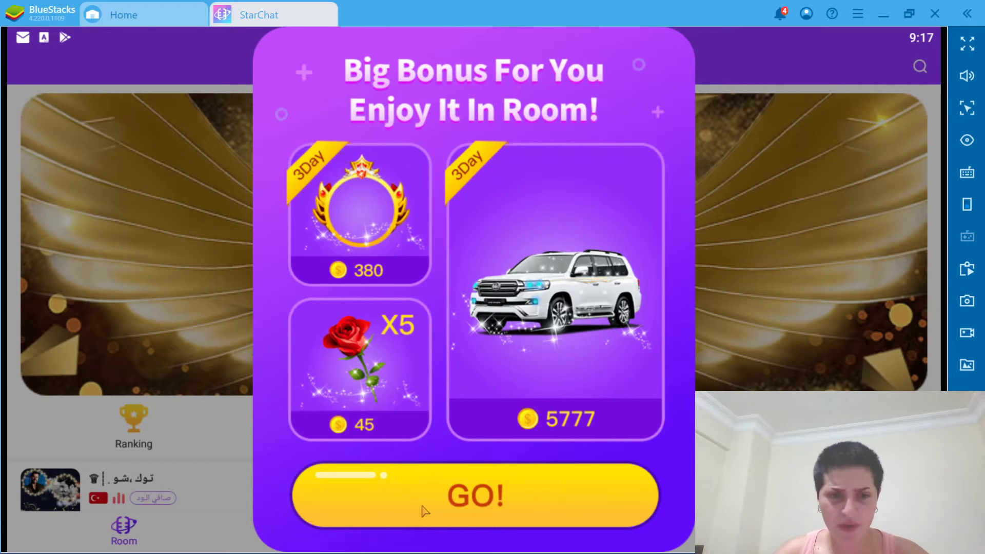
# - Accept the Big Bonus with GO! and enter the SuperClub party room
pyautogui.click(473, 495)
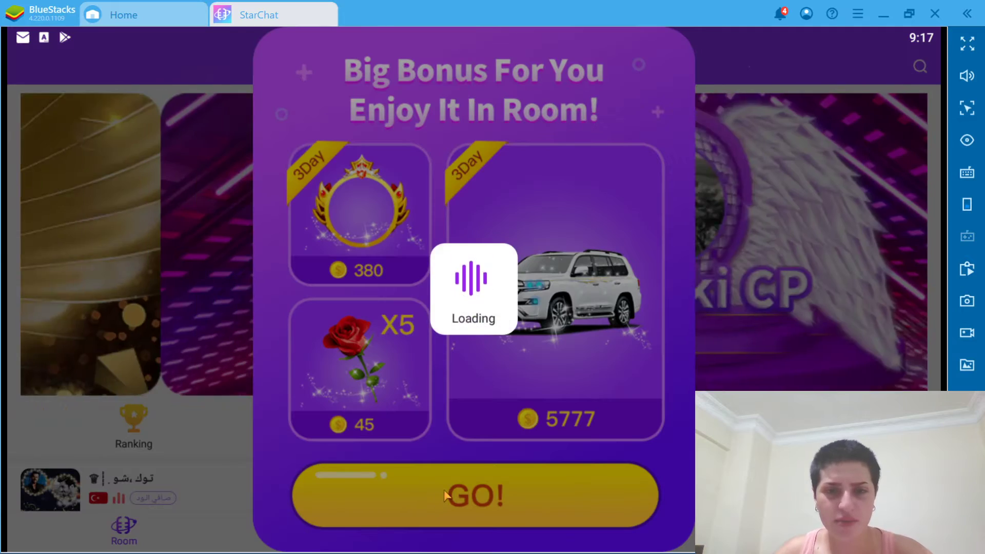
pyautogui.click(472, 494)
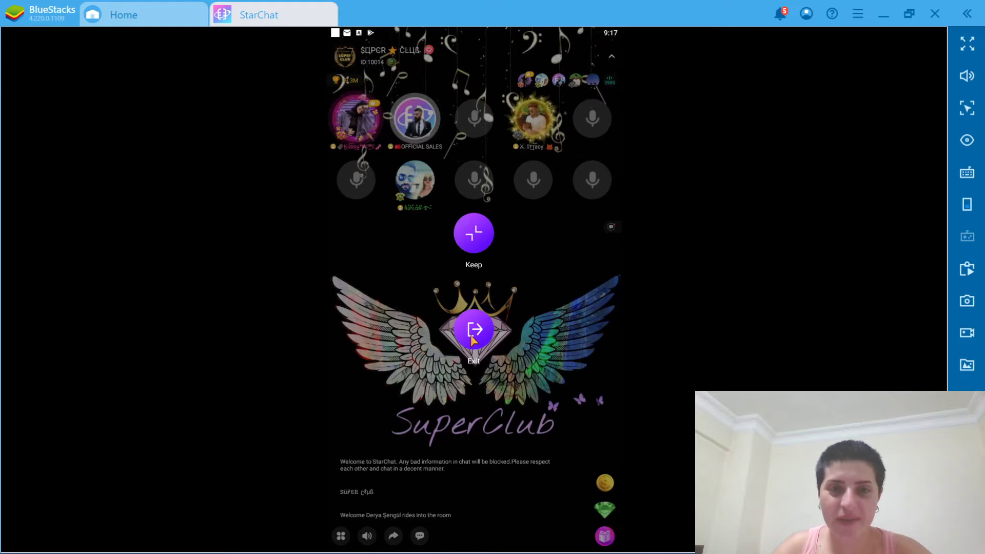
# - Exit the SuperClub room and scroll down the Popular room list
pyautogui.click(472, 329)
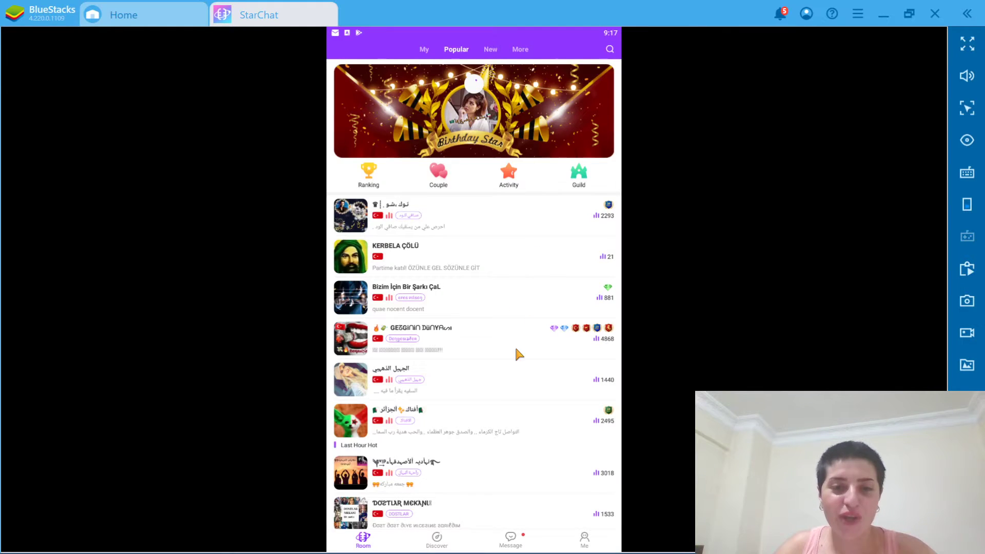
pyautogui.scroll(-3)
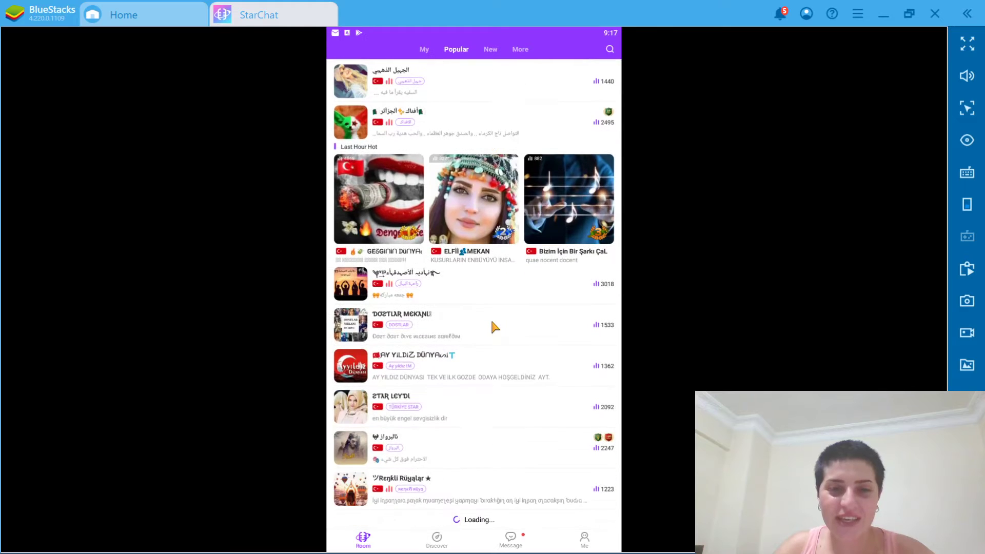
pyautogui.scroll(-3)
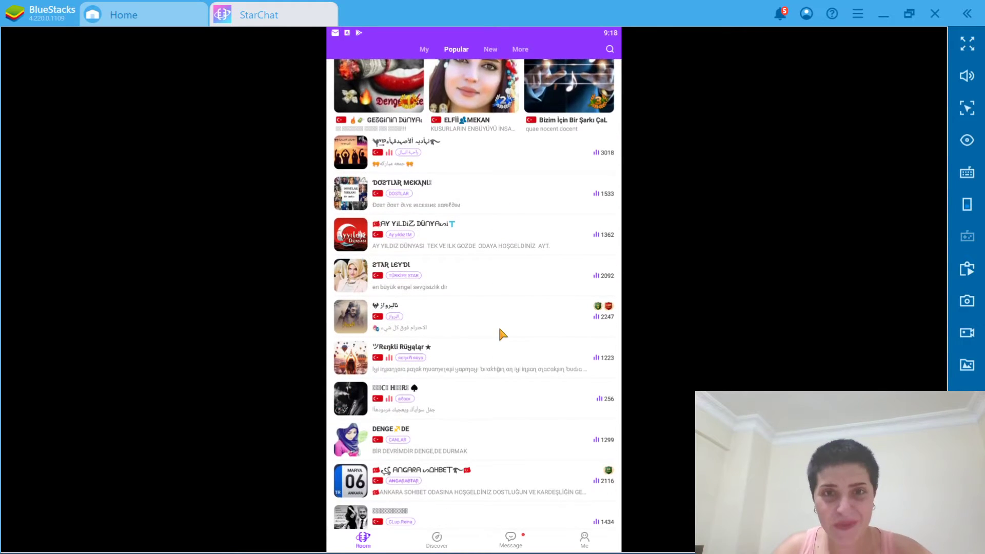
pyautogui.scroll(-3)
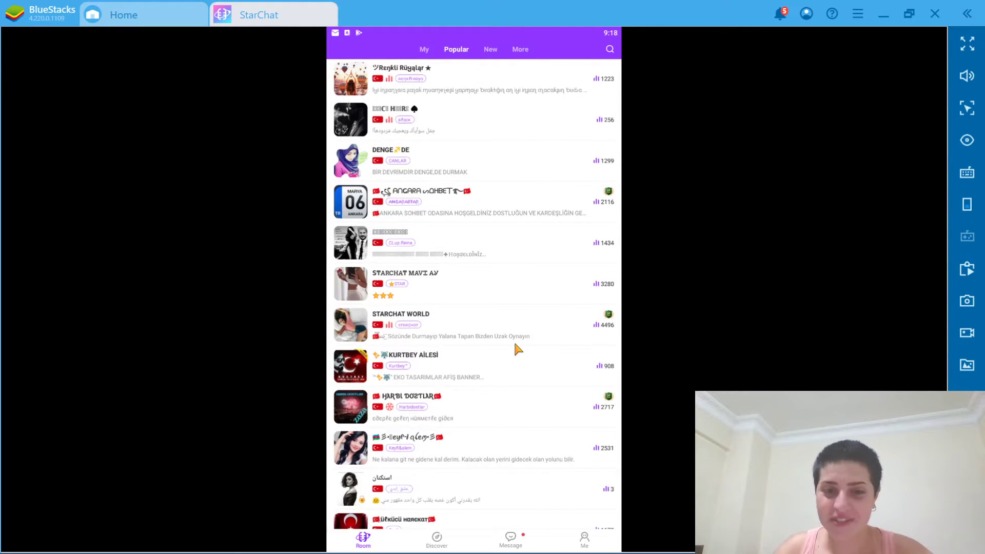
pyautogui.scroll(-3)
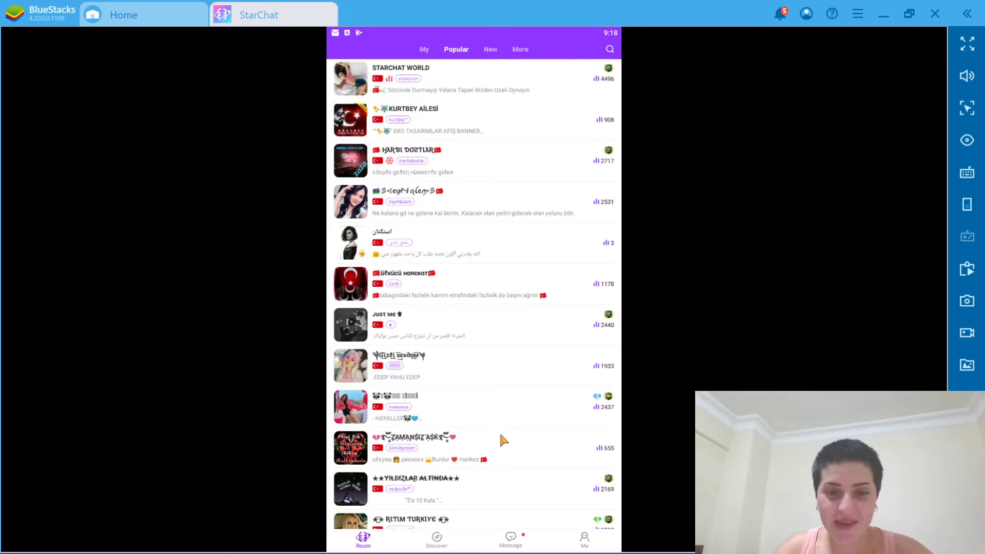
pyautogui.scroll(-3)
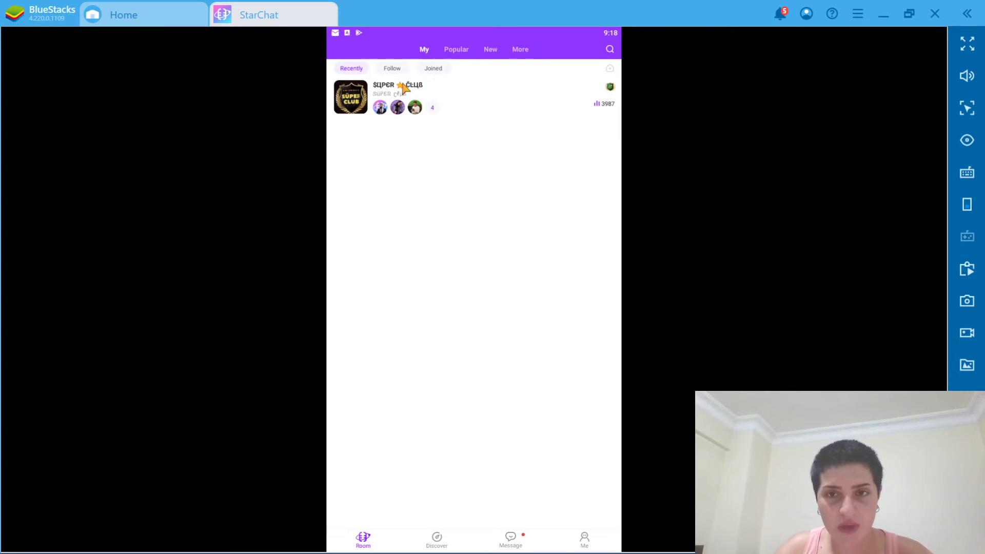
pyautogui.moveTo(451, 134)
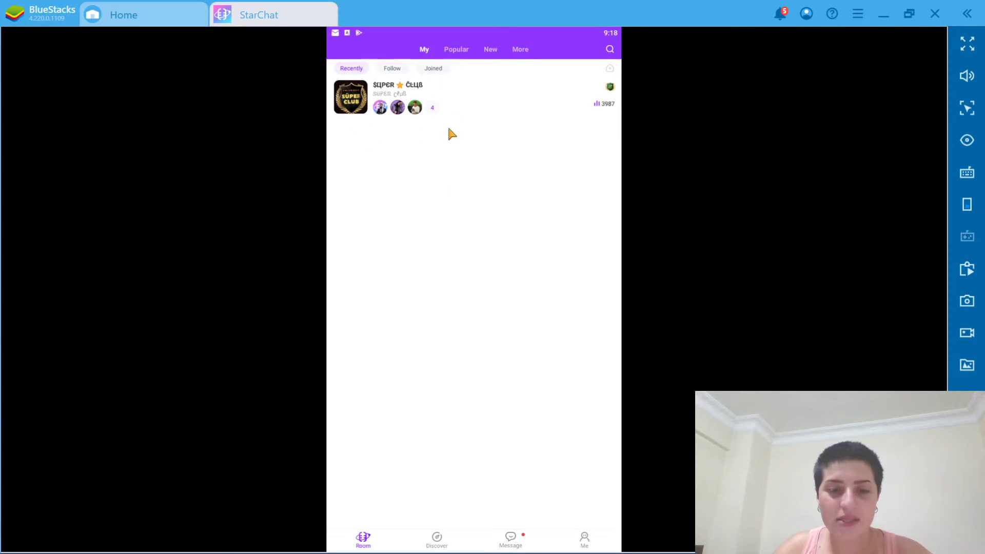
pyautogui.moveTo(369, 444)
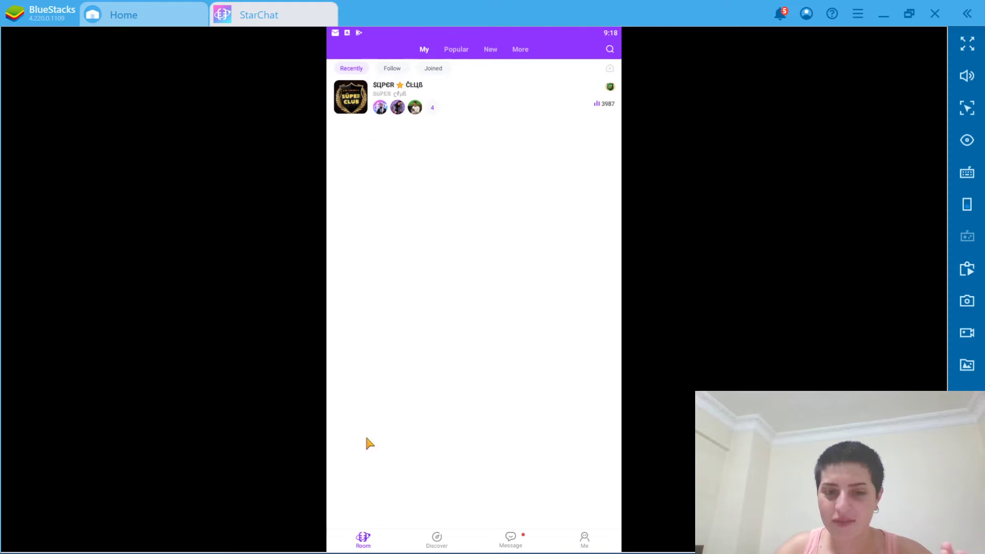
pyautogui.moveTo(401, 69)
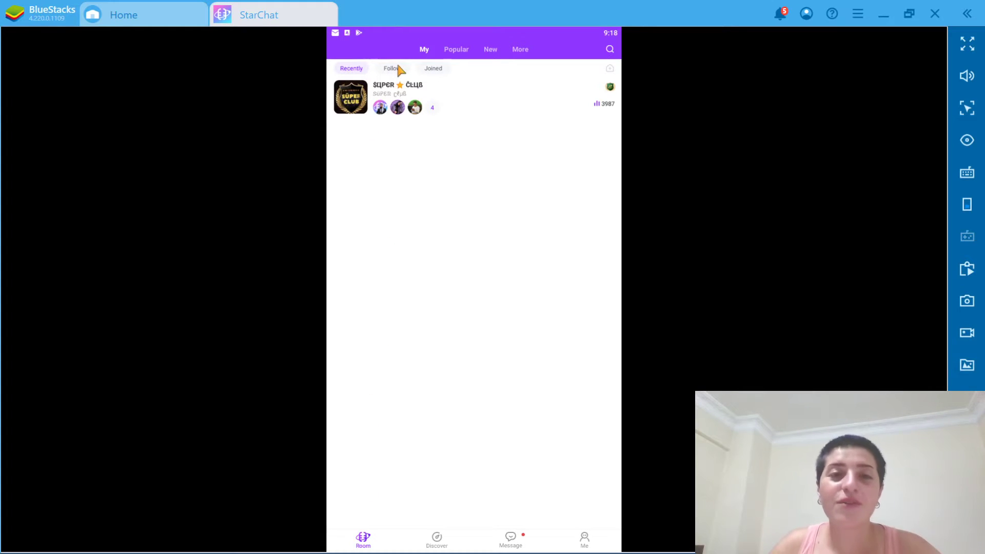
# - View the empty Follow and Joined room lists, then return to the Popular rooms
pyautogui.click(391, 67)
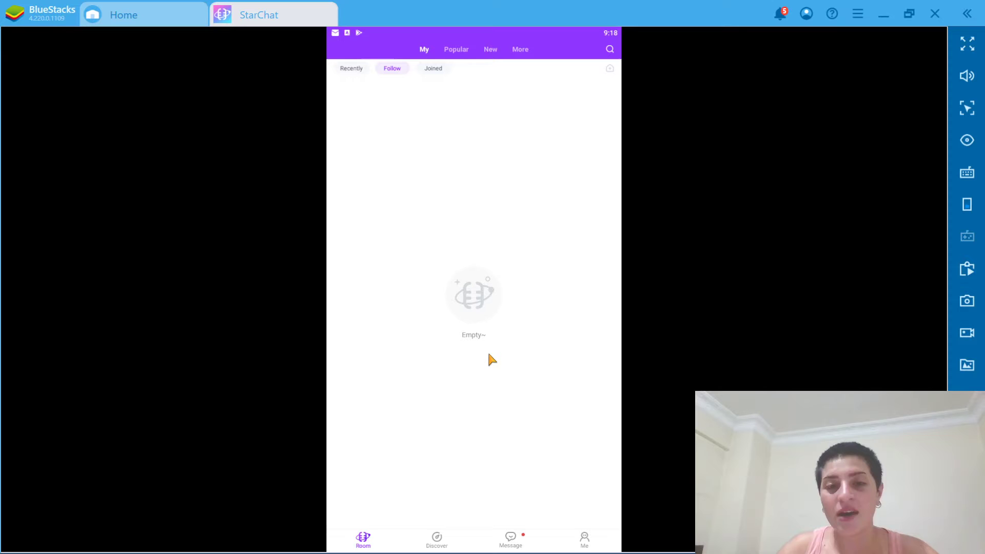
pyautogui.moveTo(544, 200)
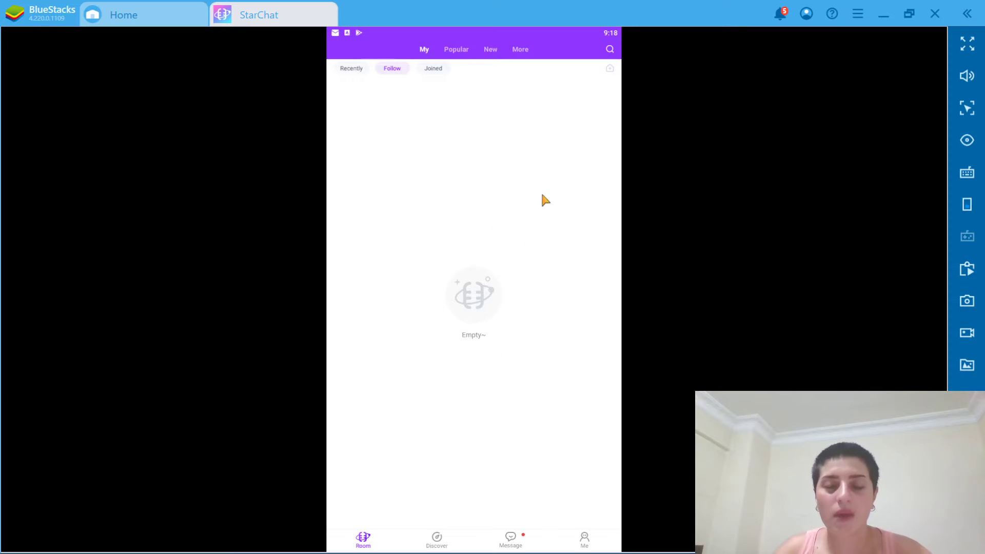
pyautogui.moveTo(444, 110)
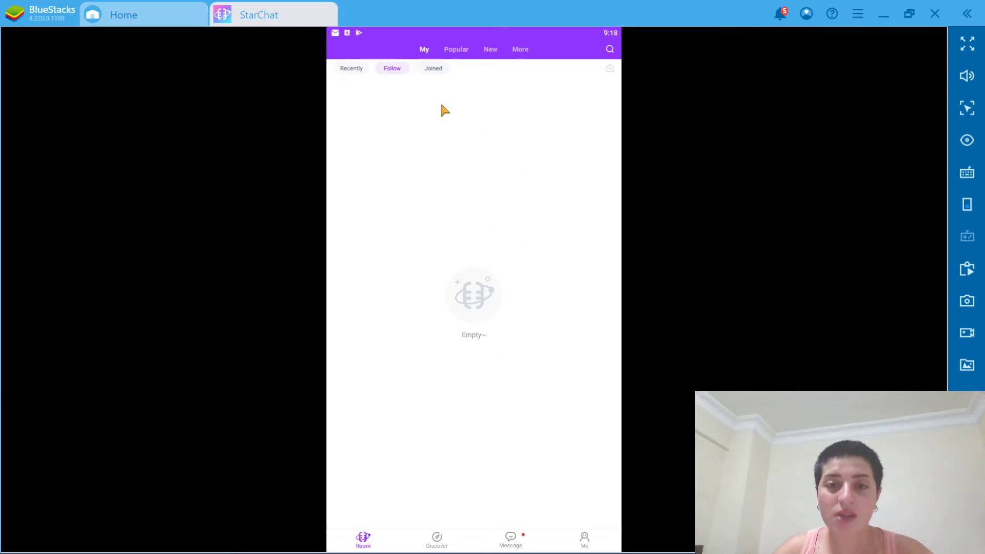
pyautogui.click(433, 67)
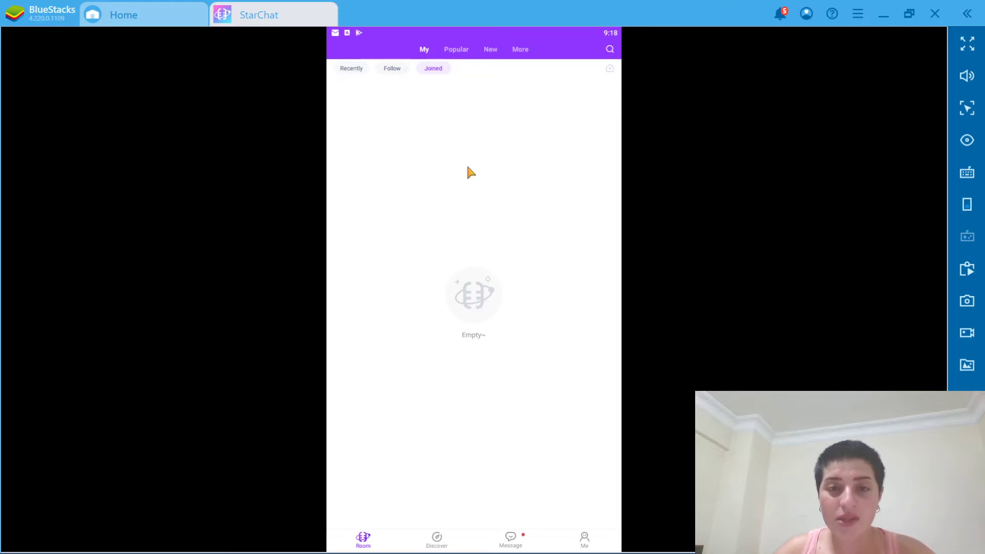
pyautogui.moveTo(354, 507)
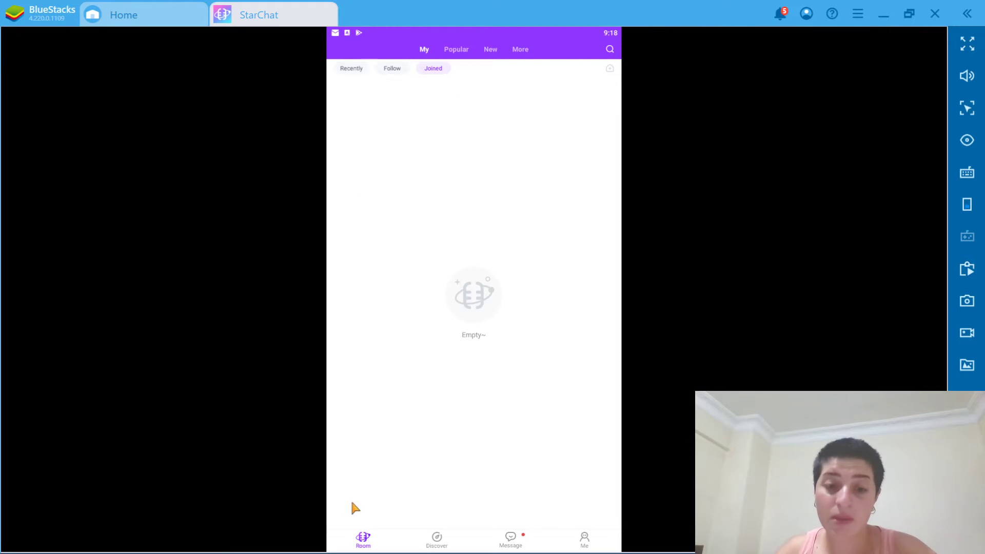
pyautogui.click(455, 49)
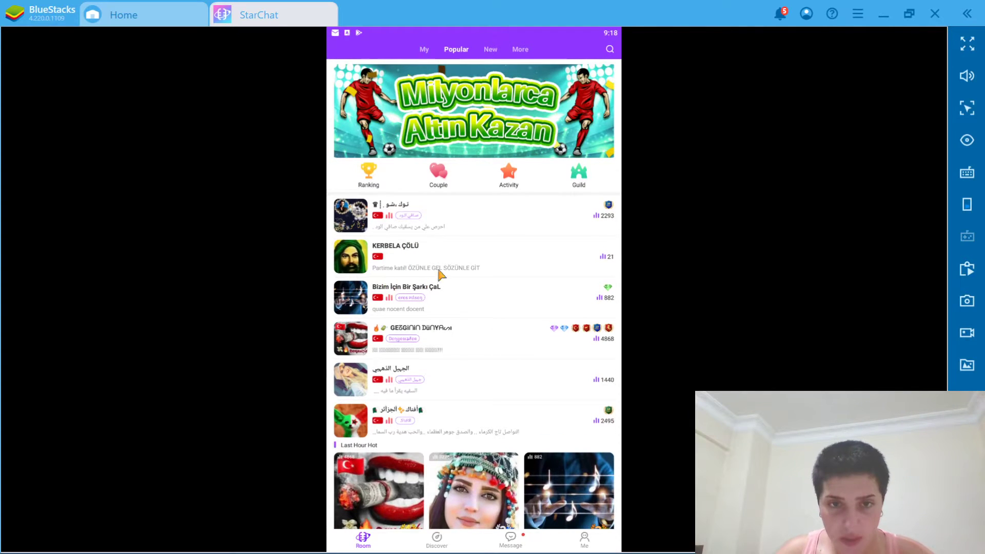
pyautogui.moveTo(455, 213)
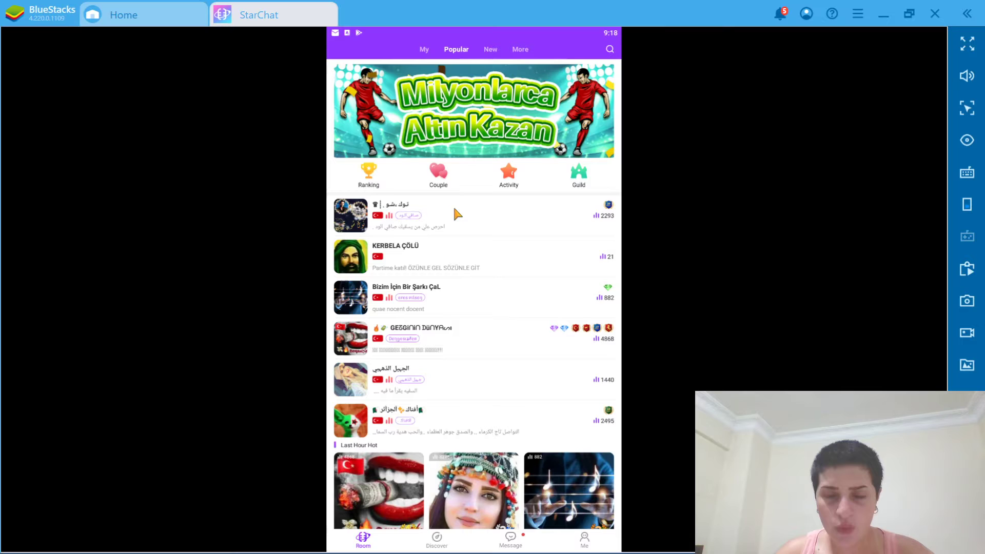
pyautogui.scroll(-3)
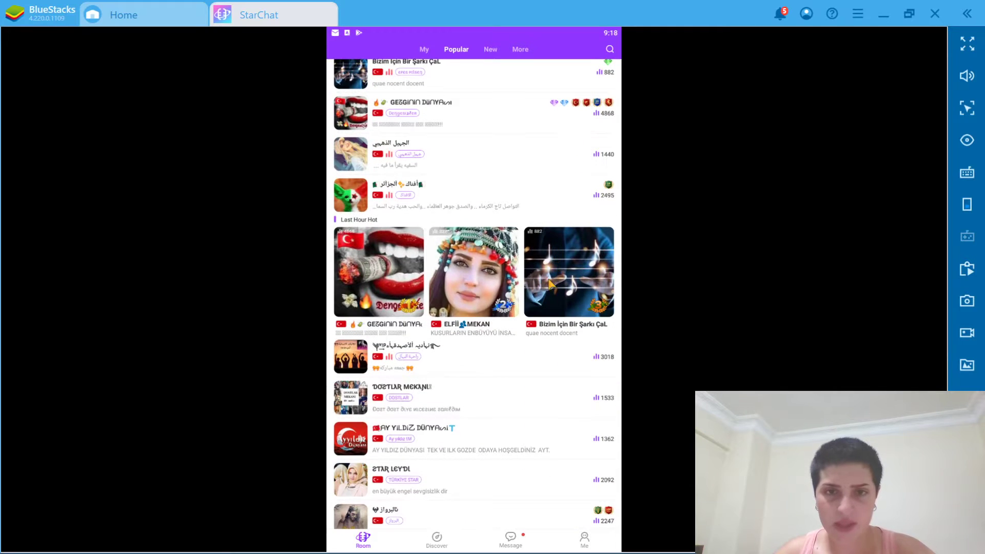
pyautogui.scroll(-3)
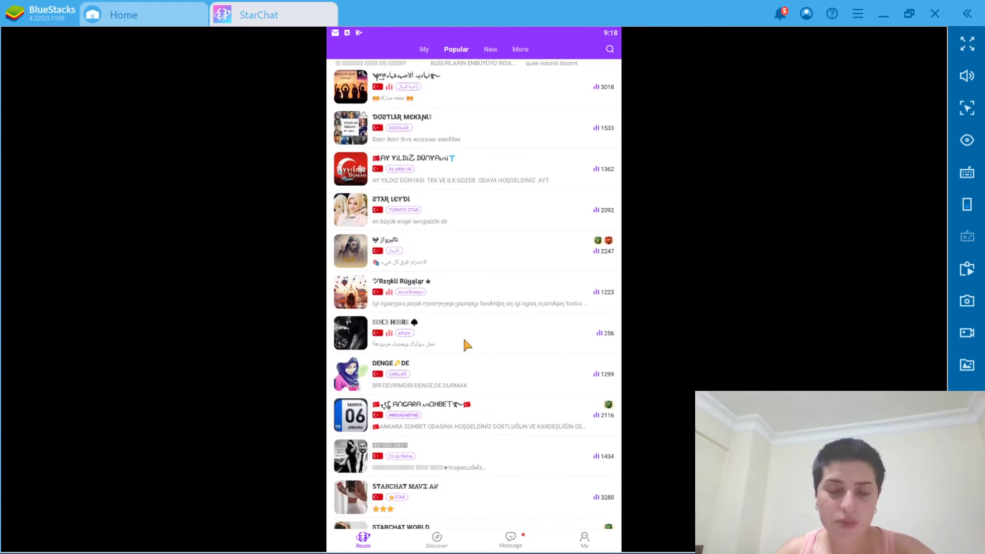
pyautogui.scroll(-3)
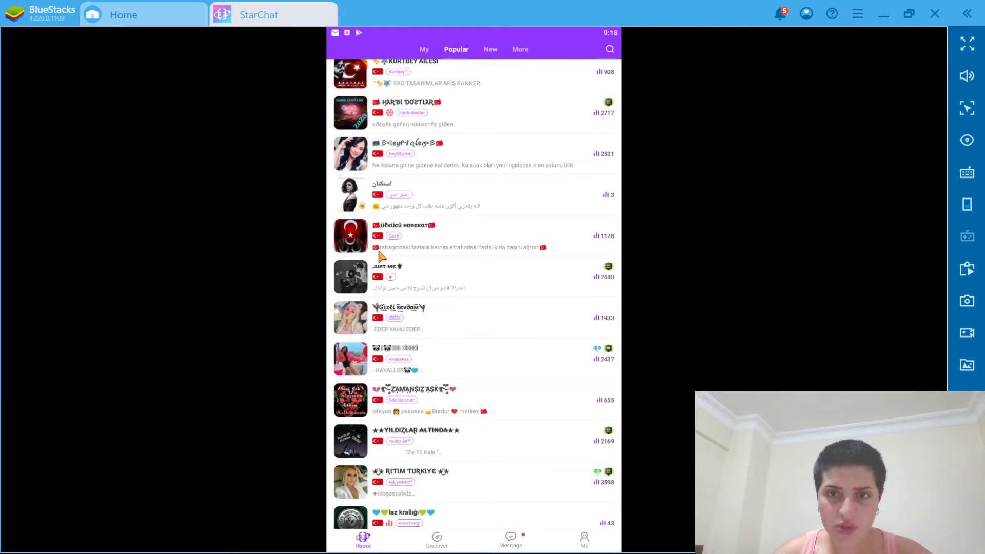
pyautogui.scroll(-3)
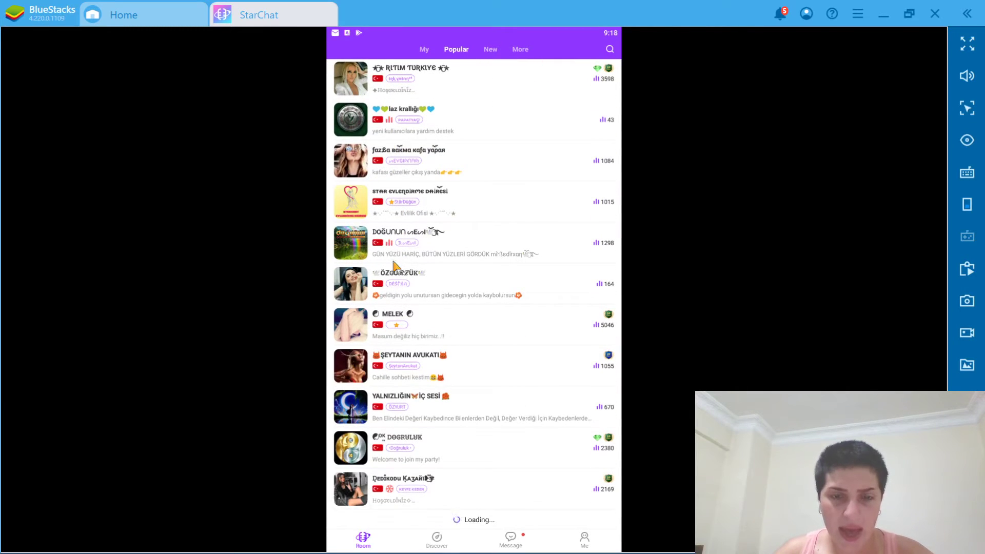
pyautogui.scroll(-3)
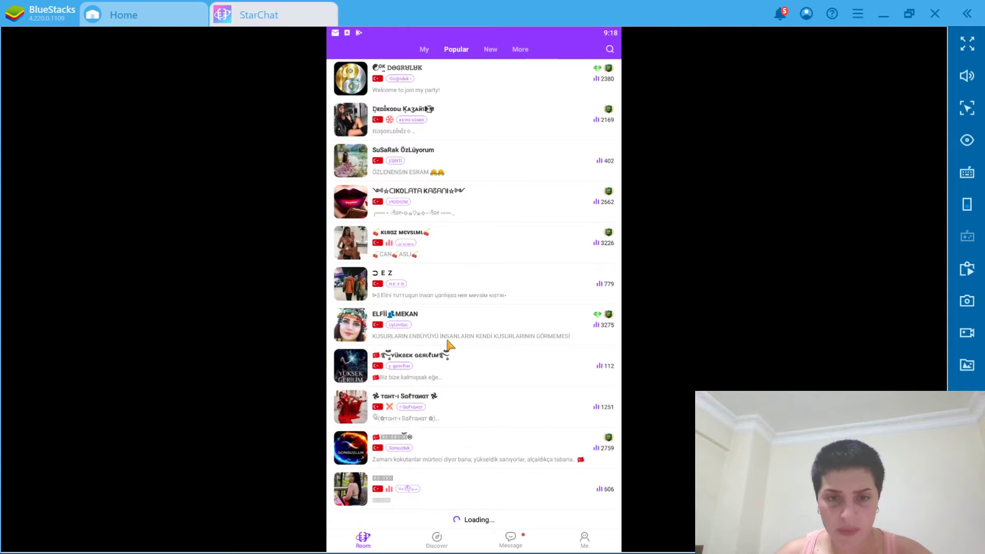
pyautogui.scroll(-3)
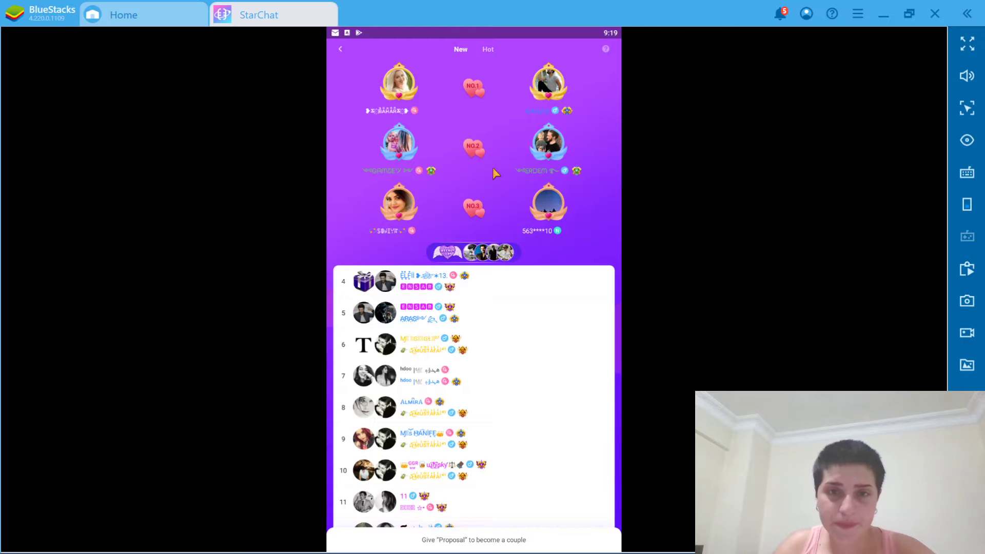
pyautogui.moveTo(353, 72)
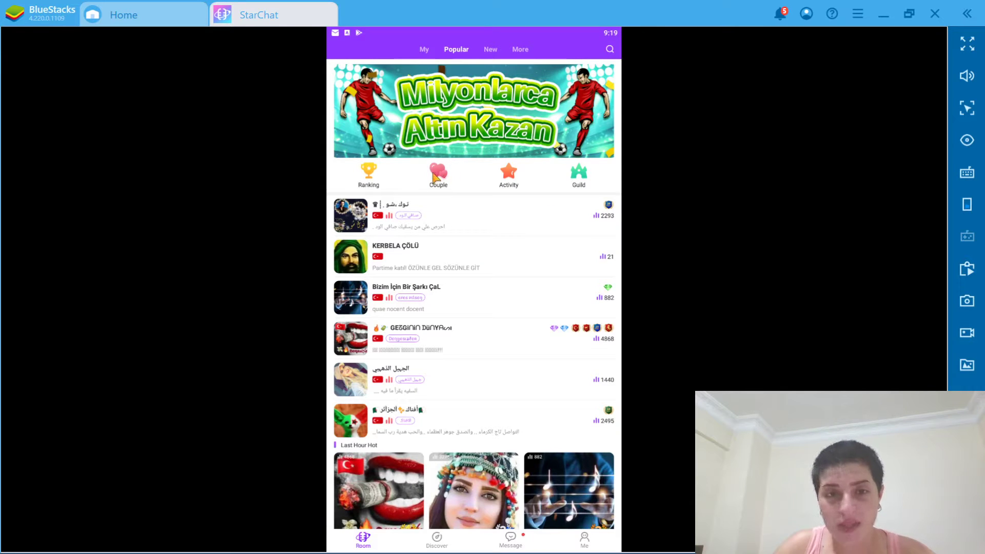
pyautogui.click(438, 175)
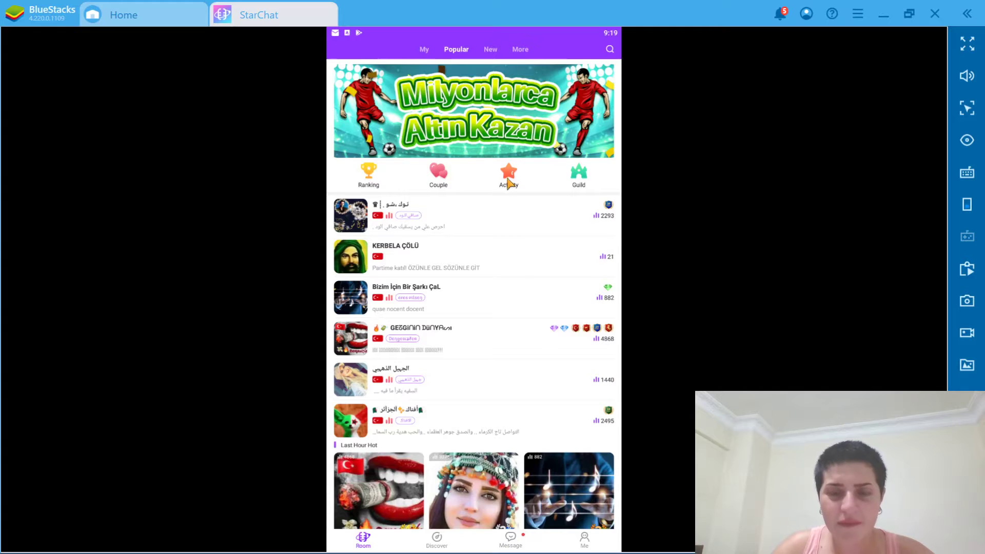
# - Enter the Activity events page and scroll through the partying and upcoming events
pyautogui.click(508, 175)
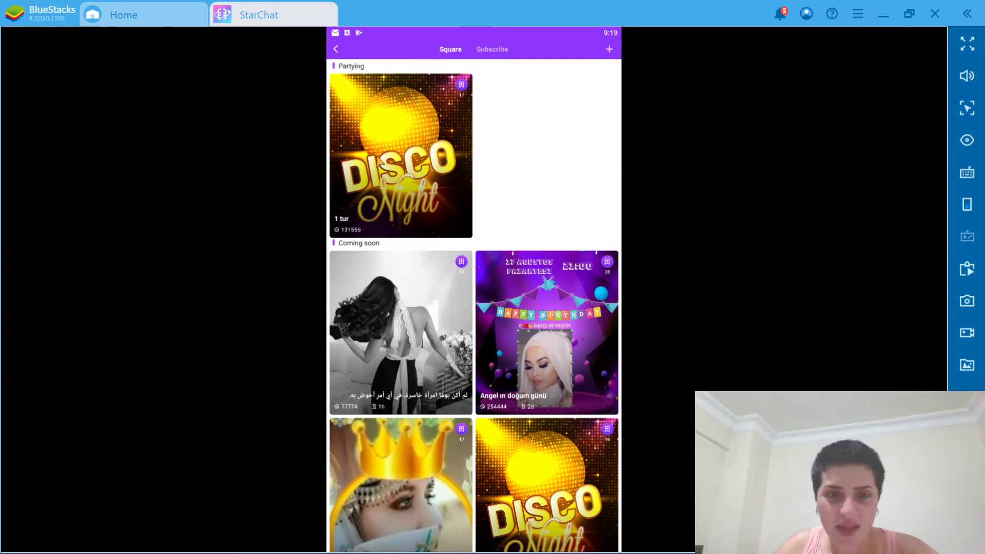
pyautogui.scroll(-3)
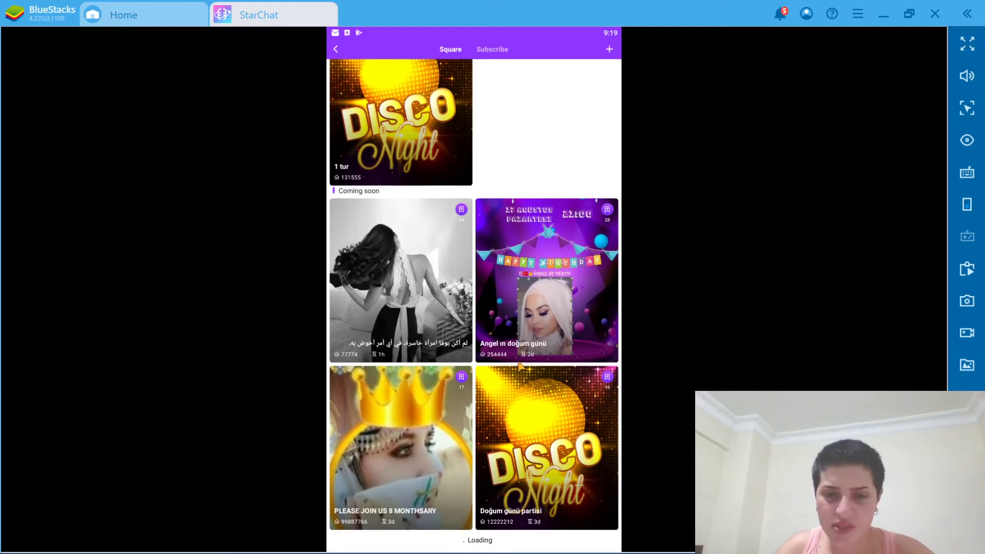
pyautogui.scroll(-3)
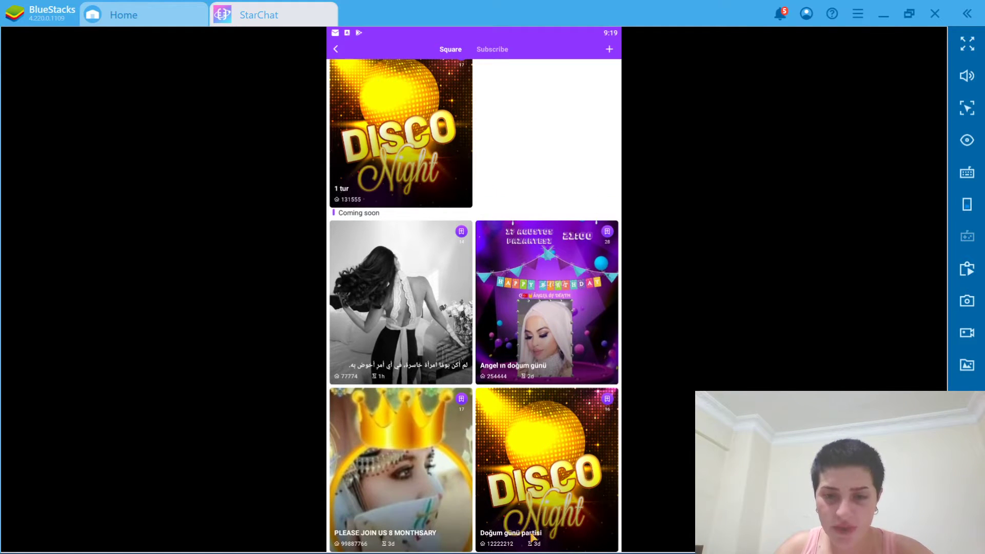
pyautogui.moveTo(555, 290)
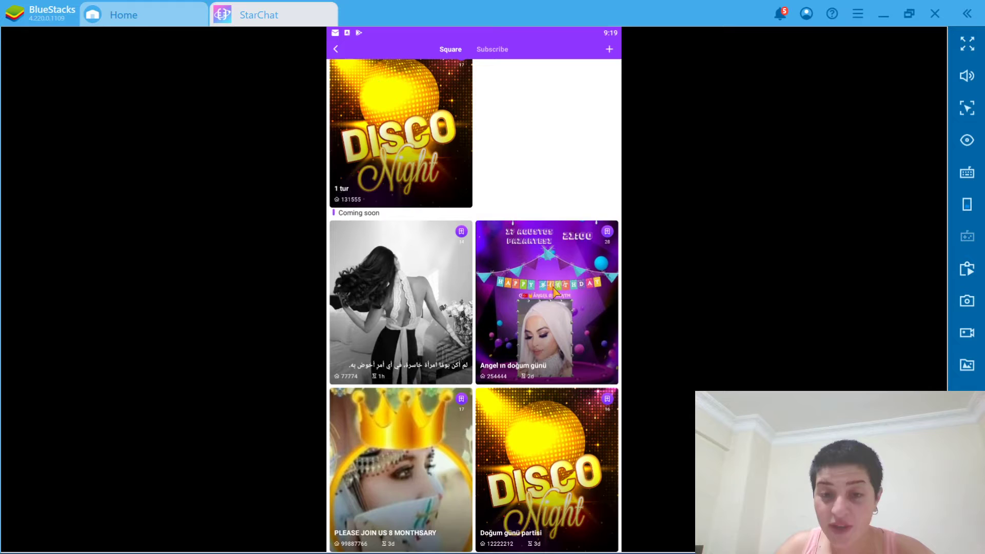
pyautogui.moveTo(412, 390)
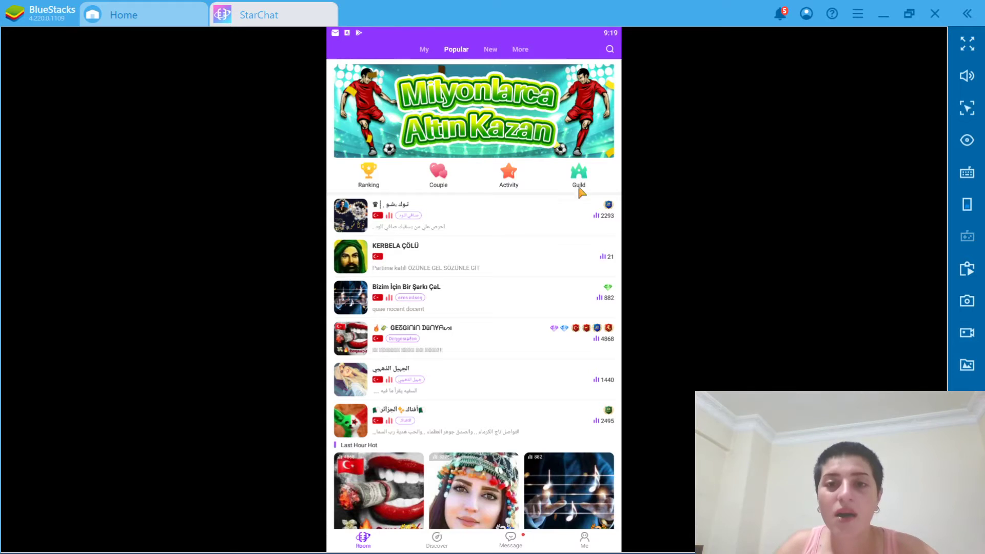
# - Browse the New rooms list, then move on to the More room gallery
pyautogui.scroll(-3)
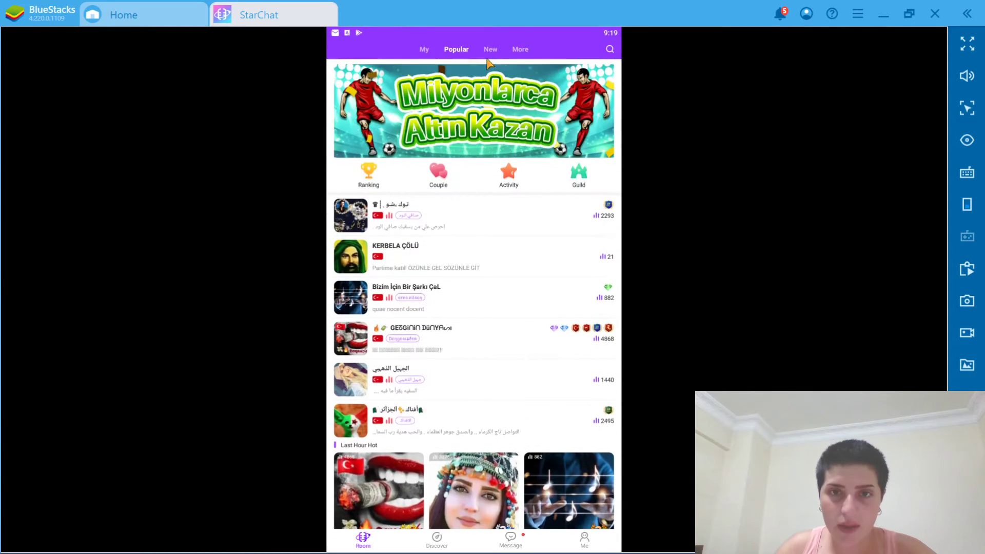
pyautogui.click(491, 50)
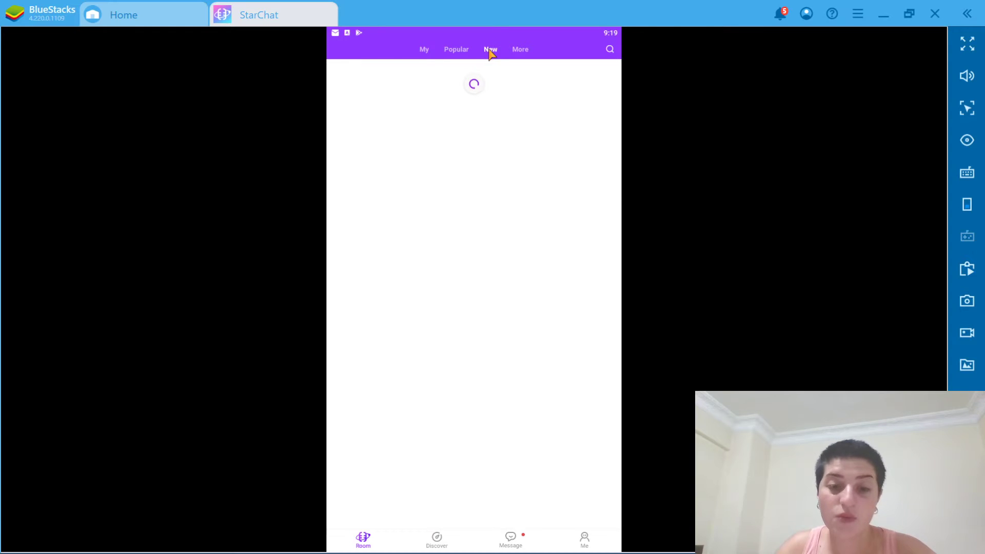
pyautogui.click(490, 49)
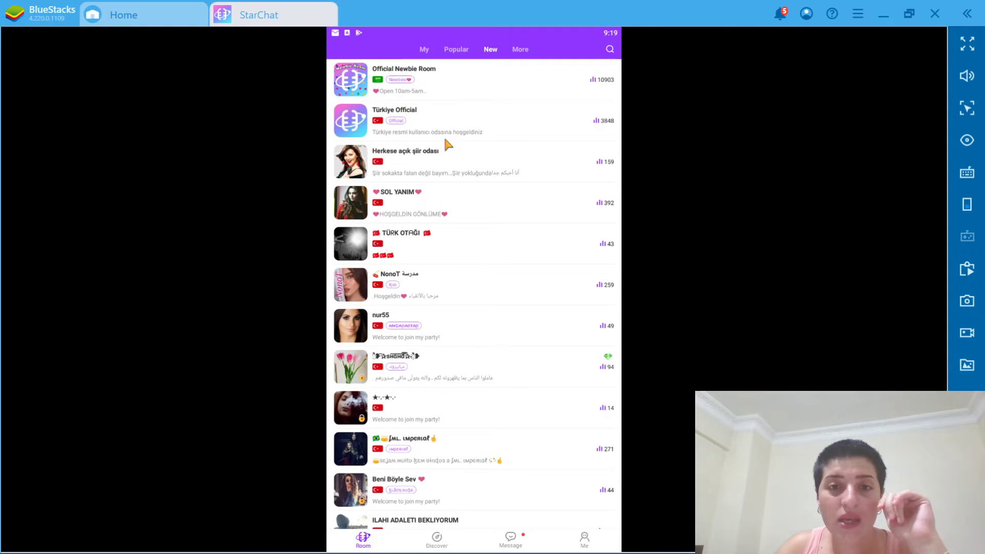
pyautogui.moveTo(485, 133)
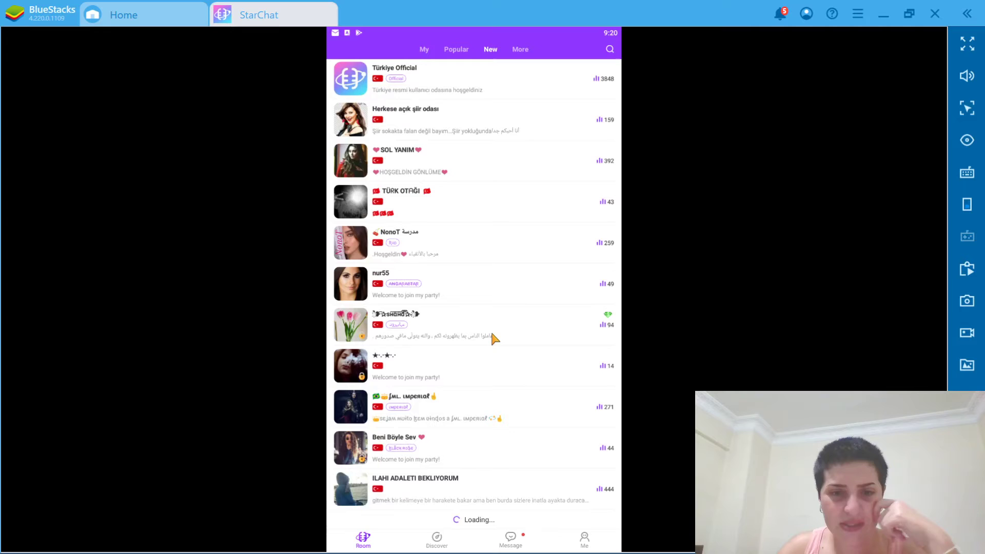
pyautogui.scroll(-3)
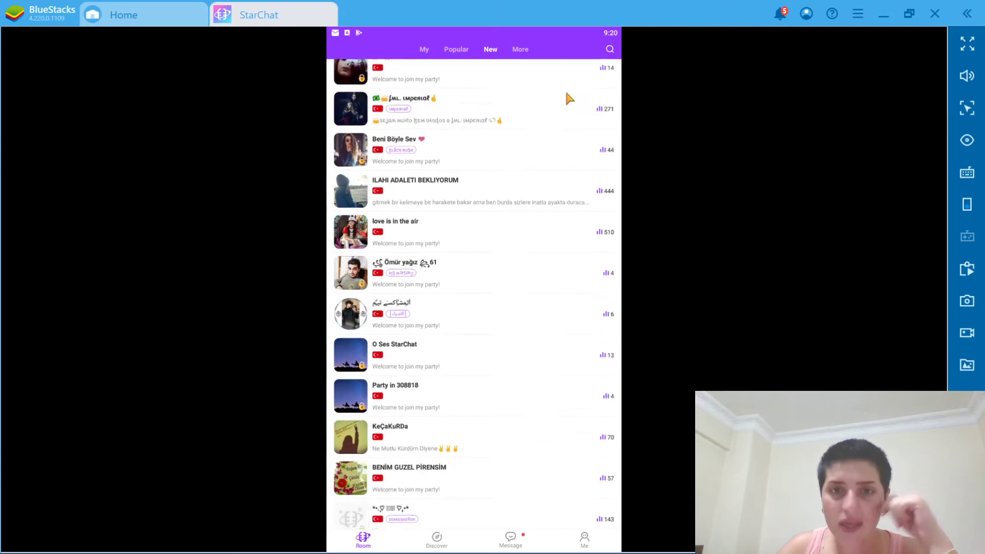
pyautogui.scroll(-3)
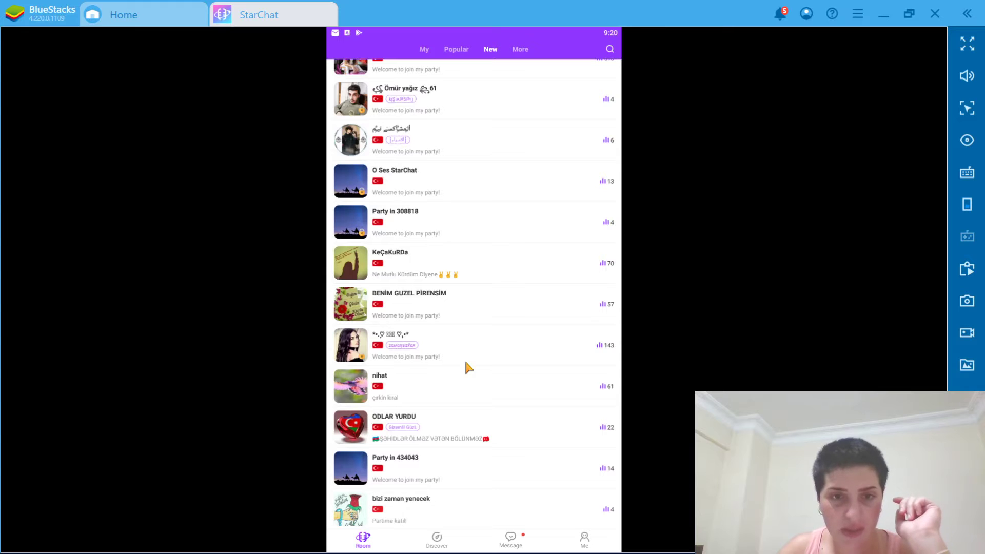
pyautogui.click(519, 49)
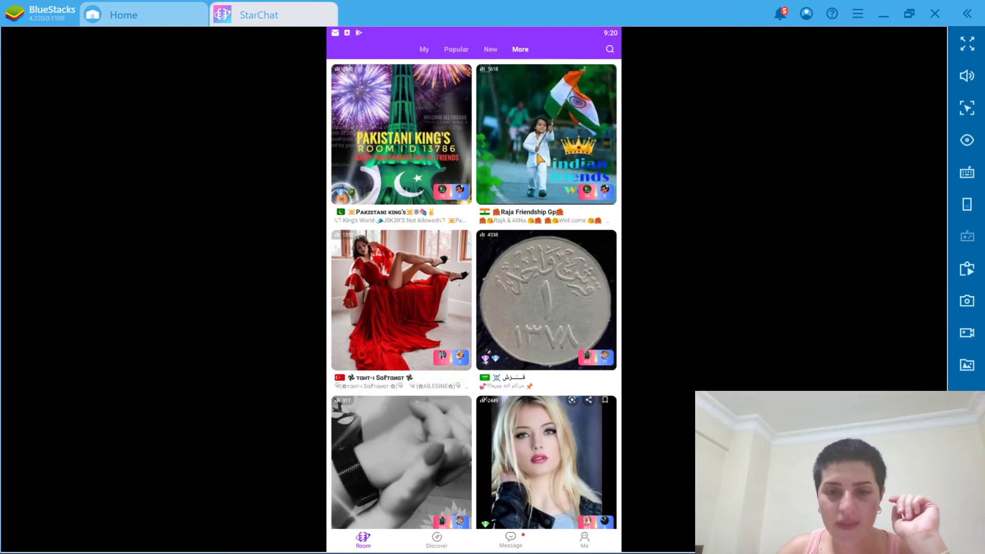
# - Scroll the More gallery and switch to My rooms, showing an empty Joined list
pyautogui.scroll(-3)
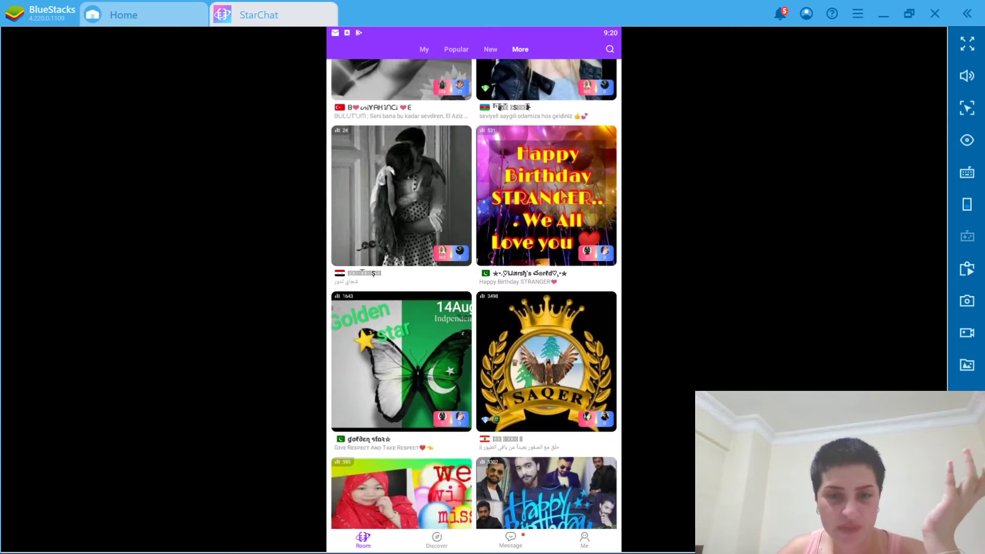
pyautogui.scroll(-3)
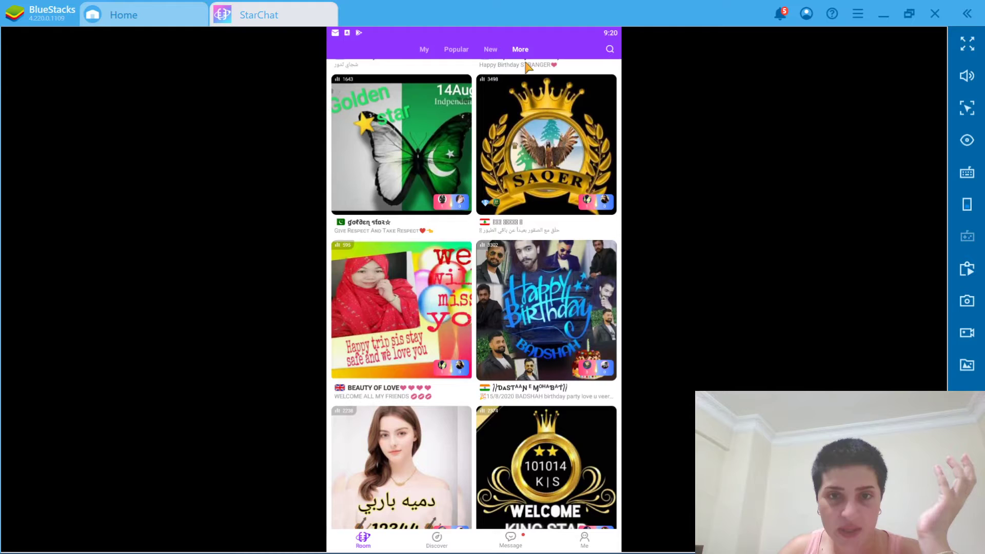
pyautogui.moveTo(624, 384)
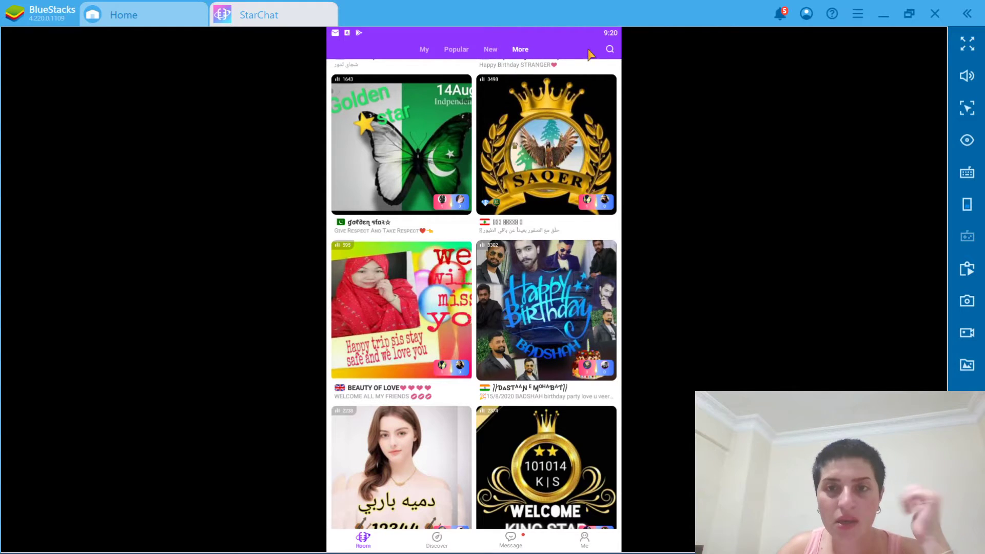
pyautogui.moveTo(449, 61)
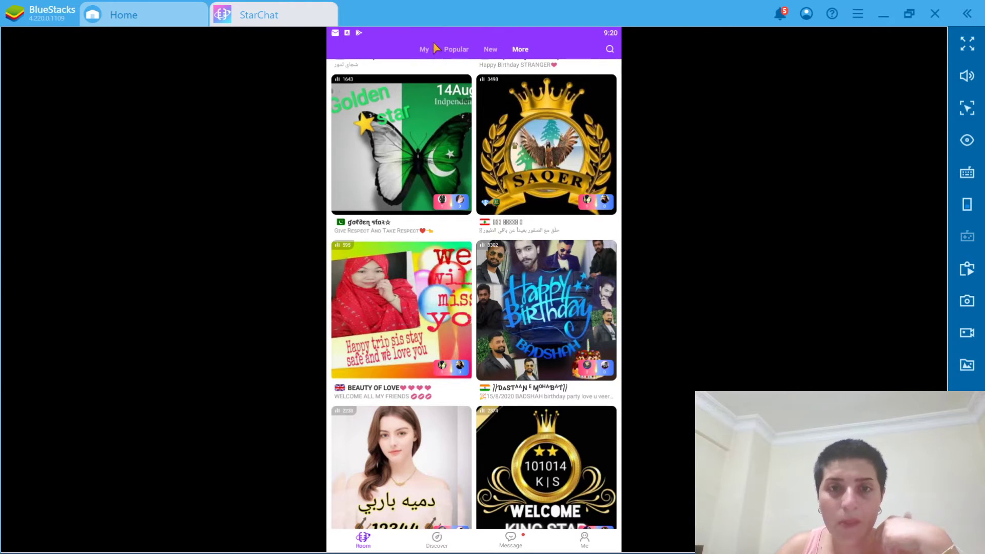
pyautogui.click(423, 50)
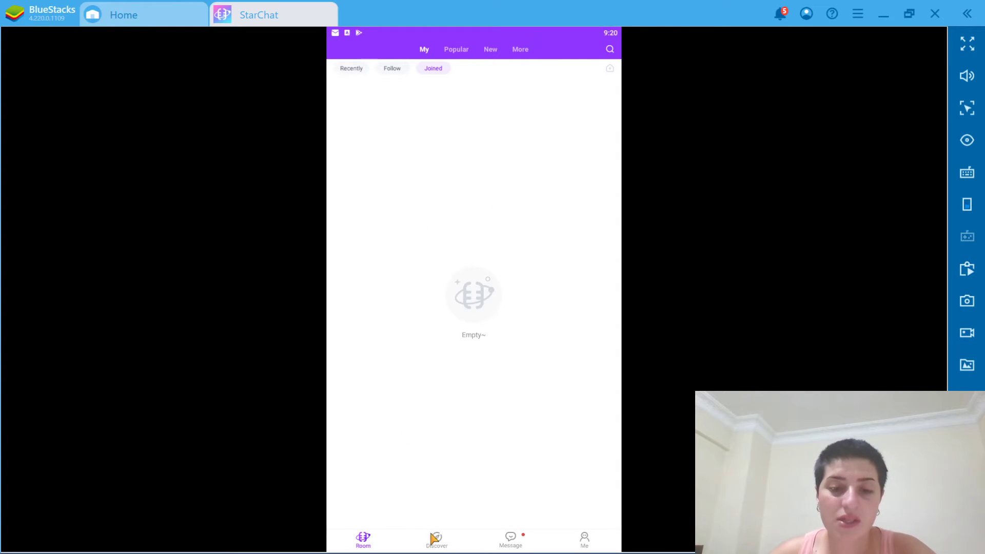
# - Browse the Discover page banners and bring up the full country list via More
pyautogui.click(437, 538)
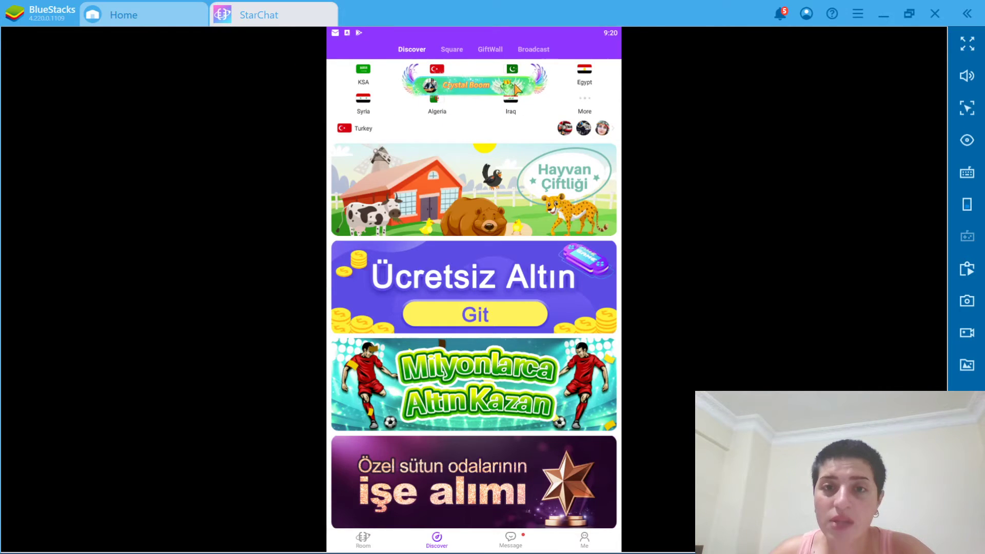
pyautogui.scroll(-3)
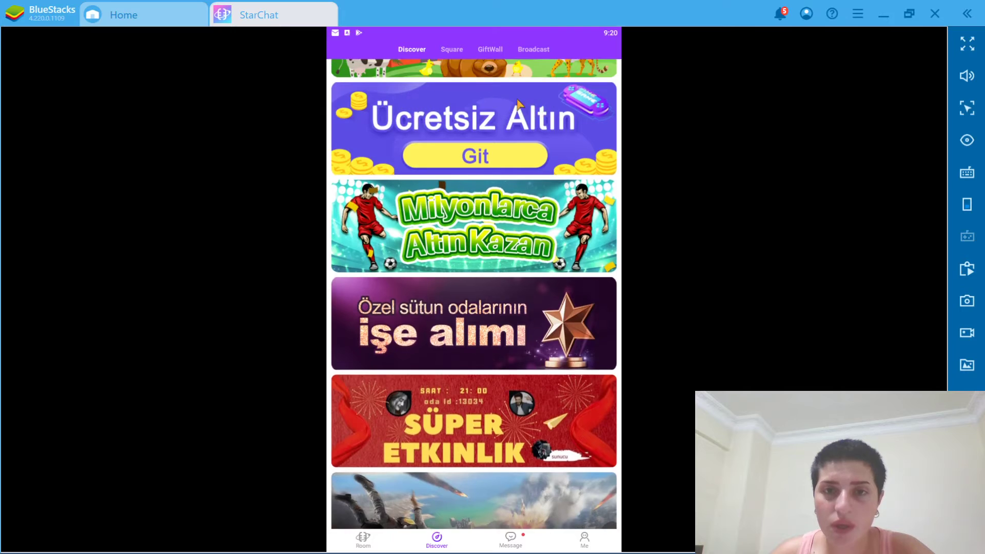
pyautogui.scroll(-3)
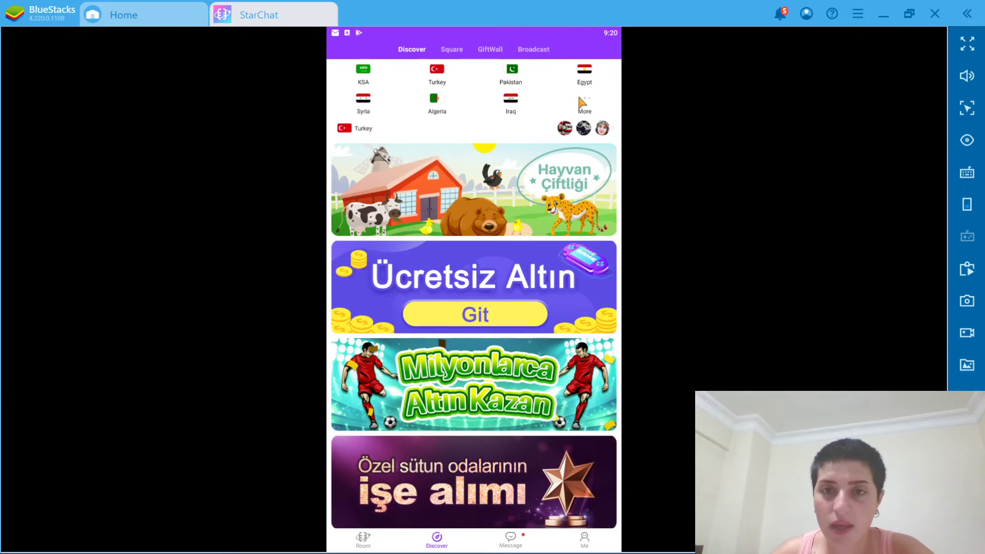
pyautogui.click(584, 104)
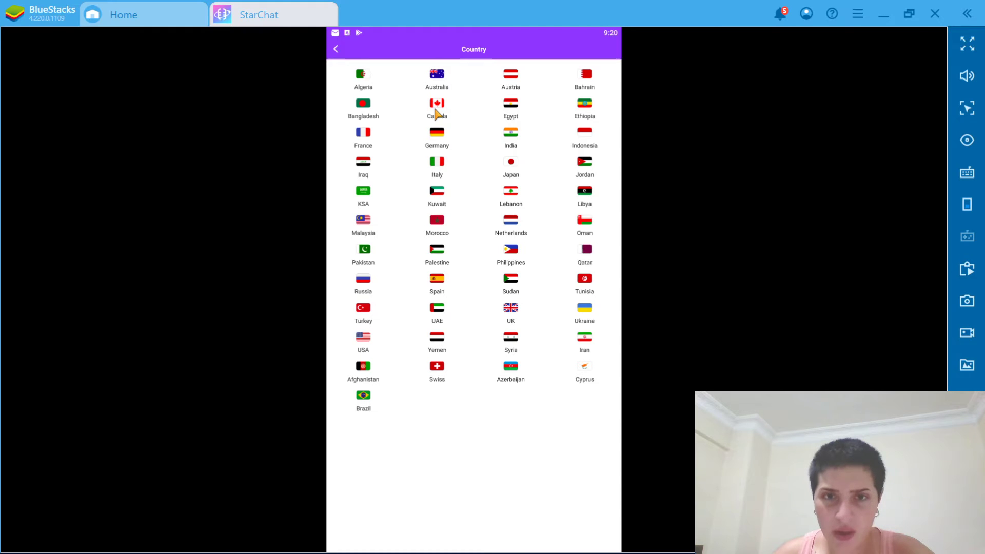
pyautogui.click(437, 106)
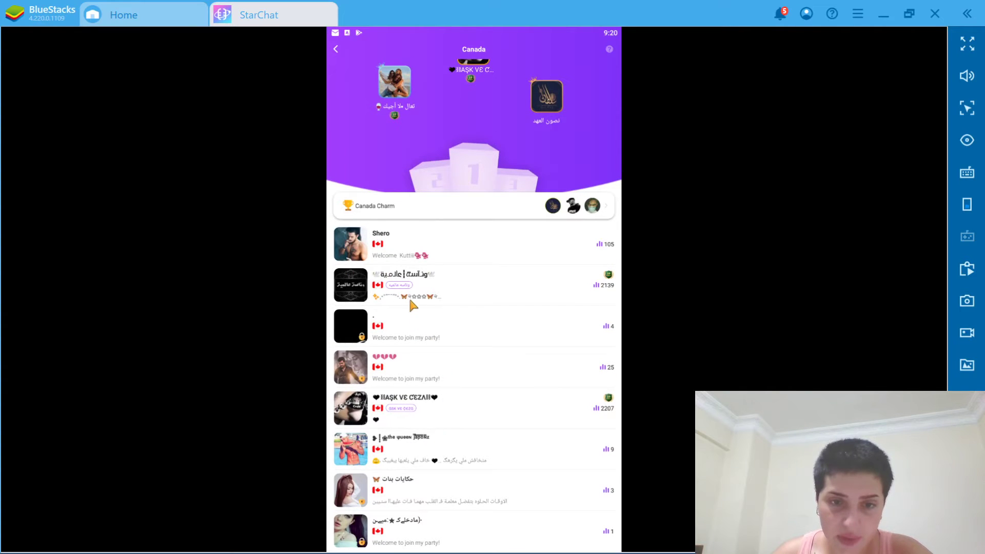
pyautogui.moveTo(444, 519)
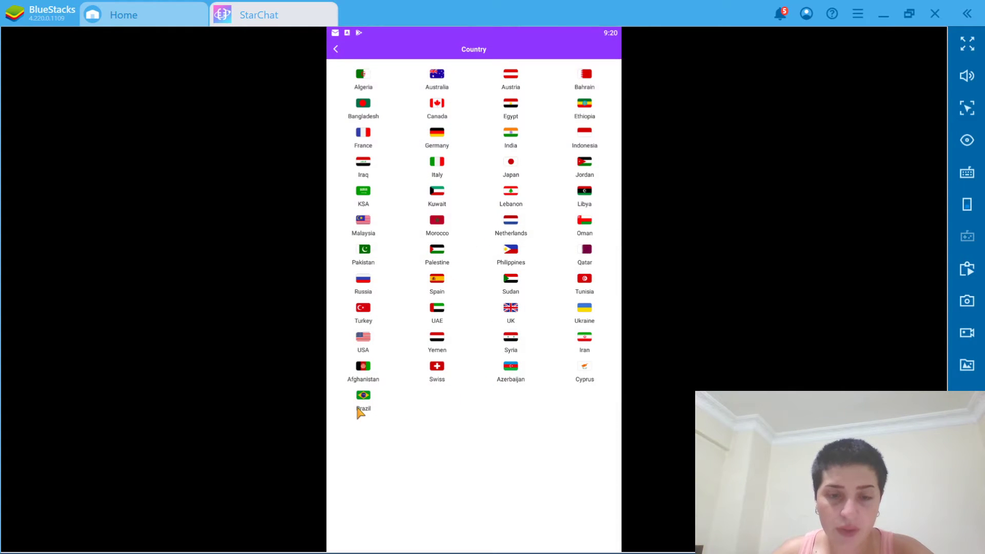
pyautogui.click(362, 402)
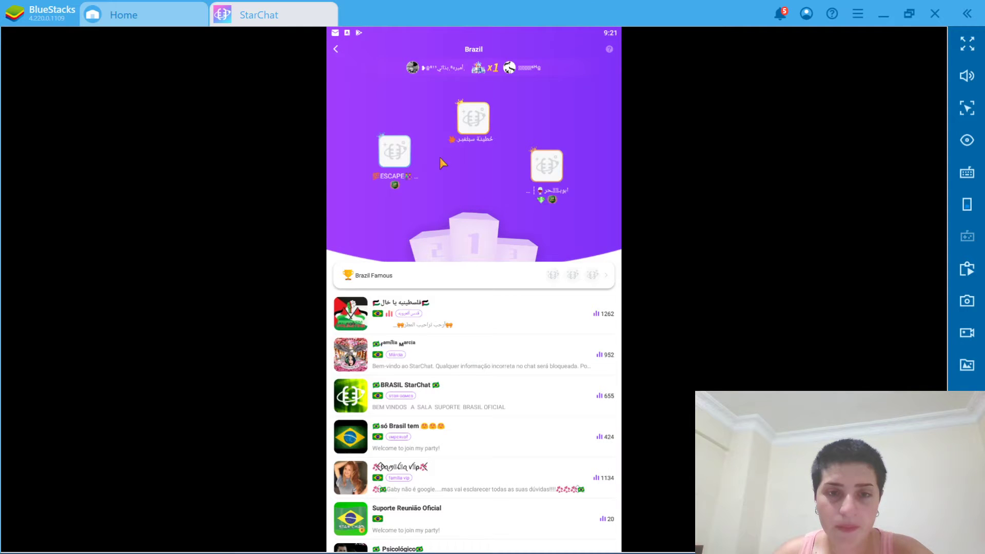
pyautogui.scroll(-3)
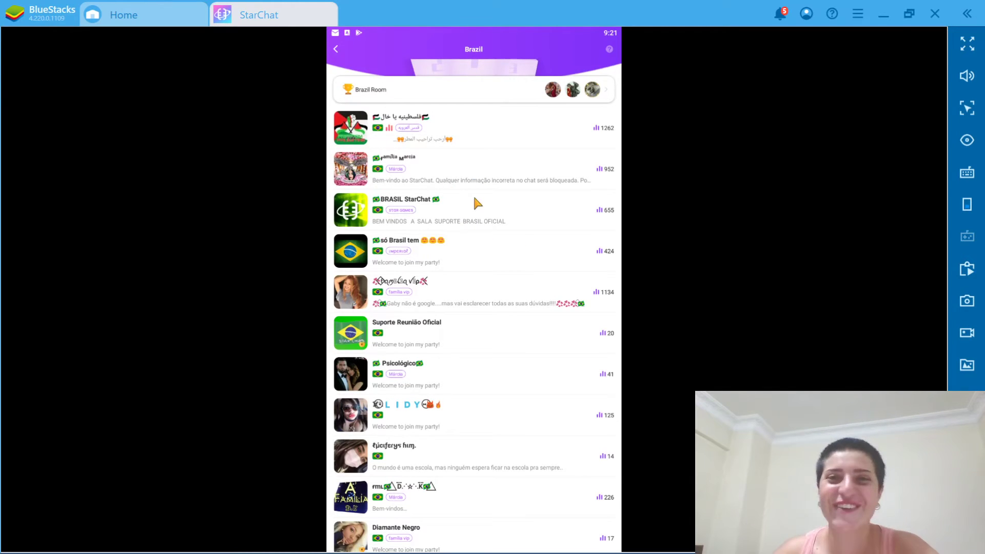
pyautogui.scroll(-3)
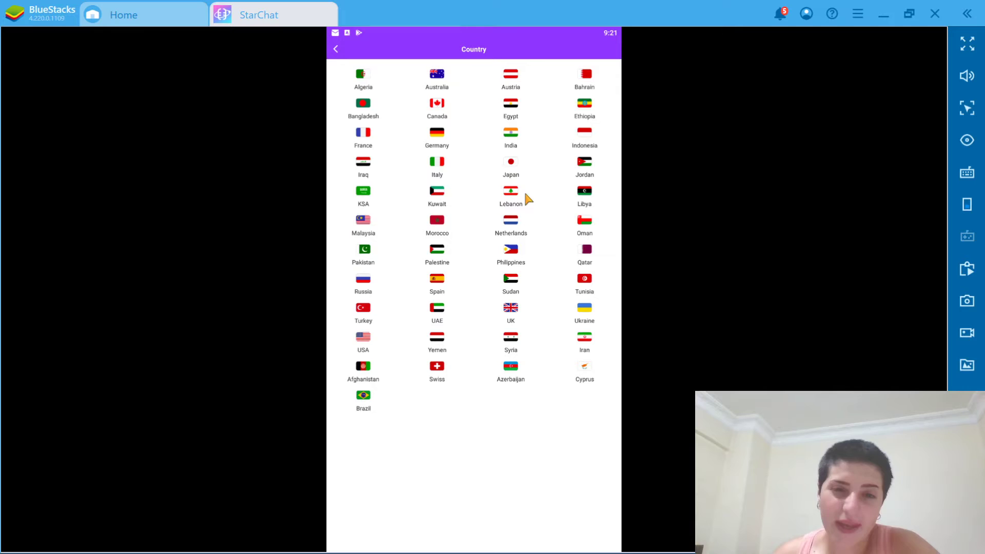
pyautogui.moveTo(458, 317)
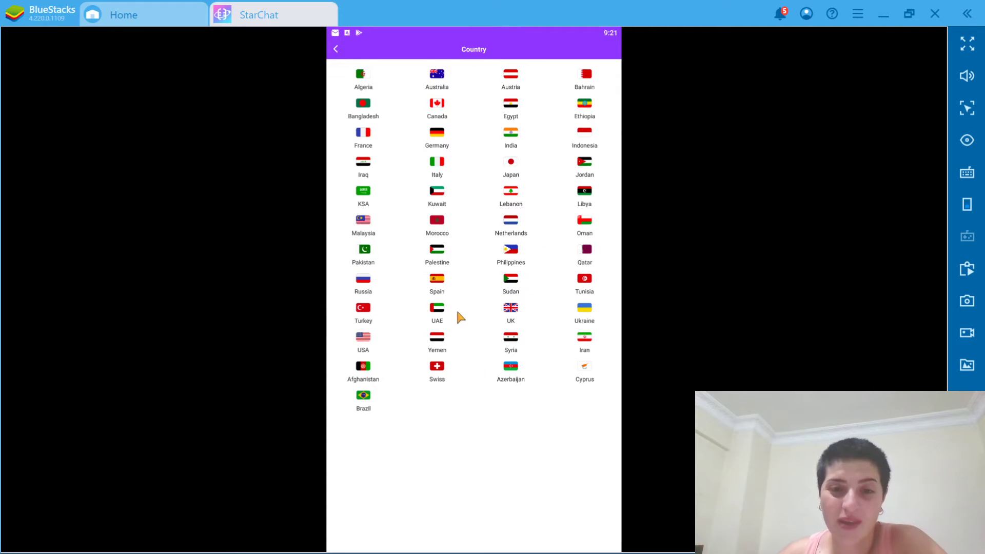
pyautogui.click(437, 283)
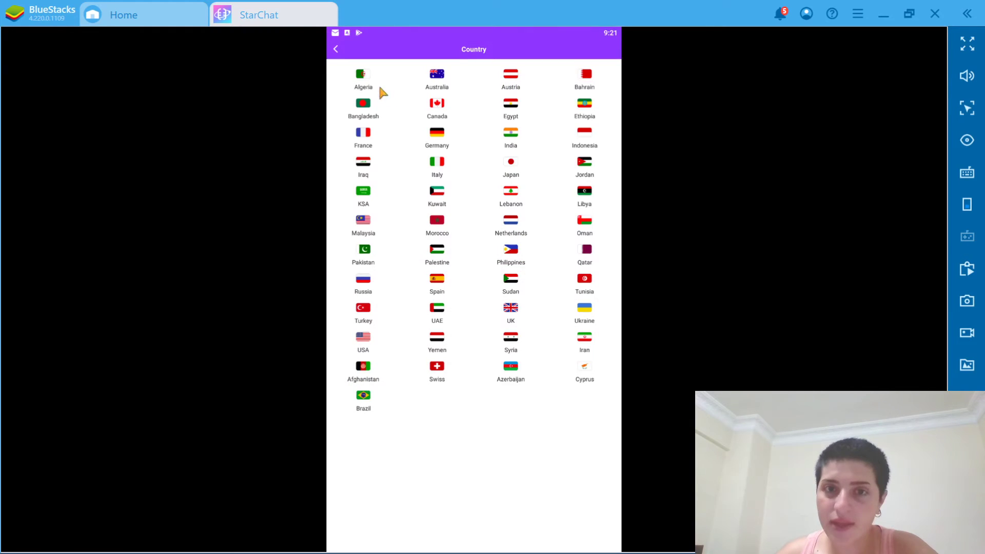
pyautogui.moveTo(475, 327)
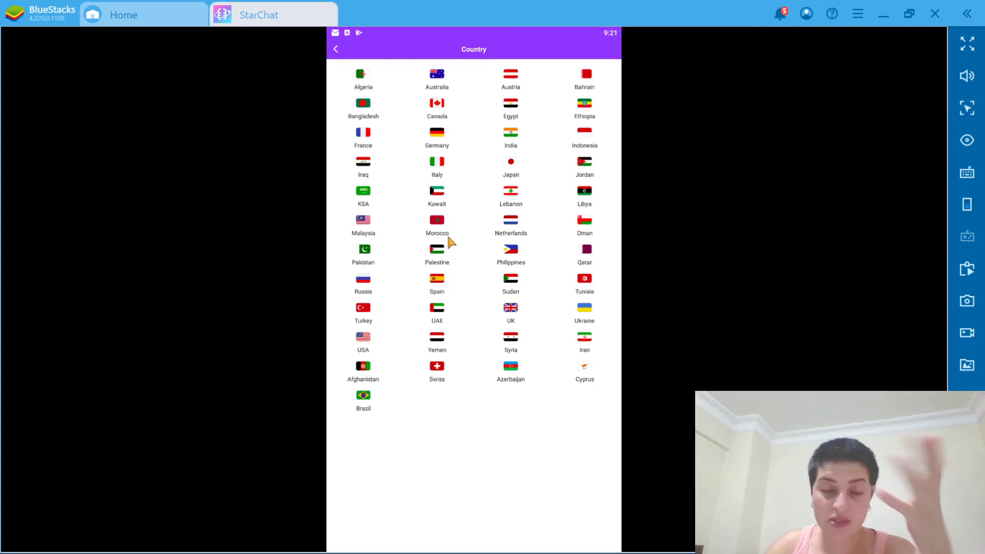
pyautogui.moveTo(557, 267)
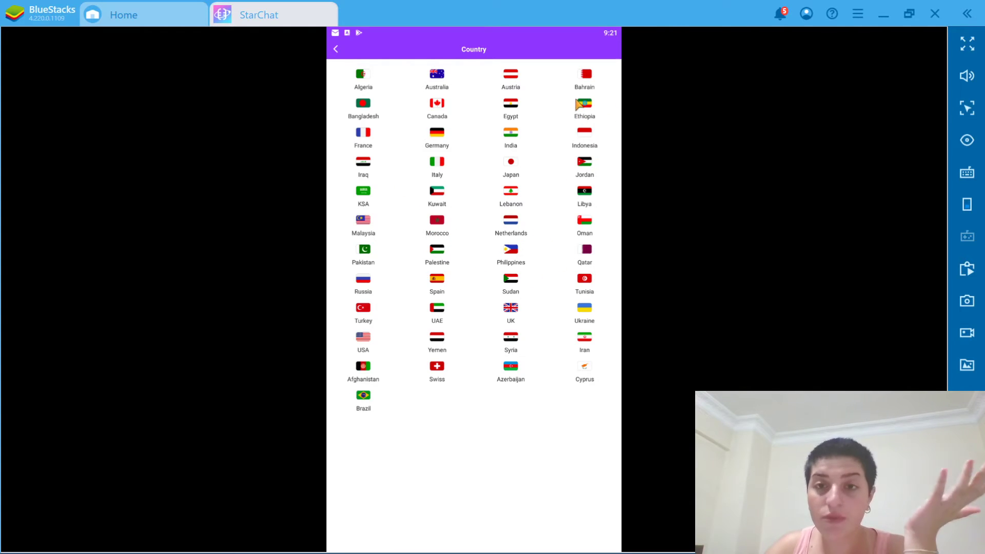
pyautogui.moveTo(789, 295)
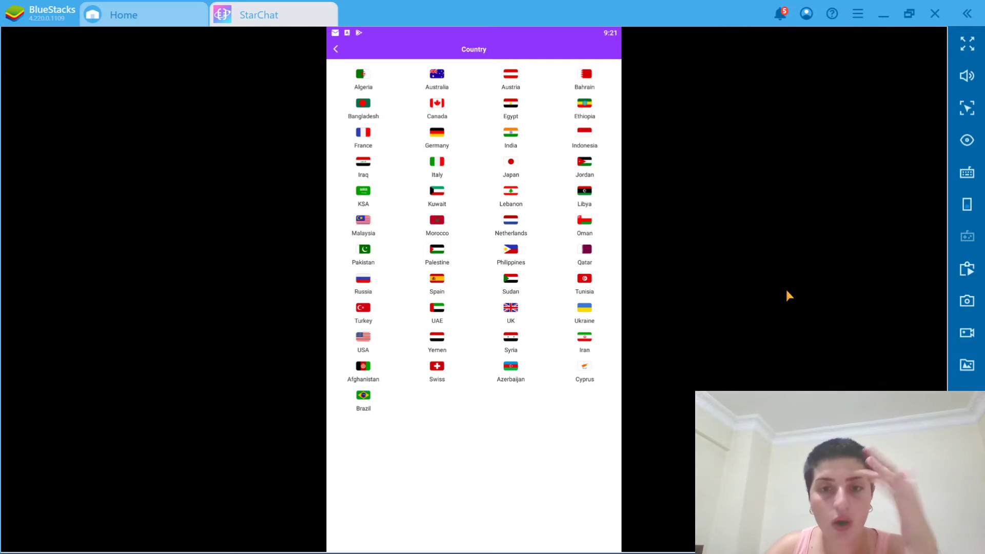
pyautogui.click(584, 312)
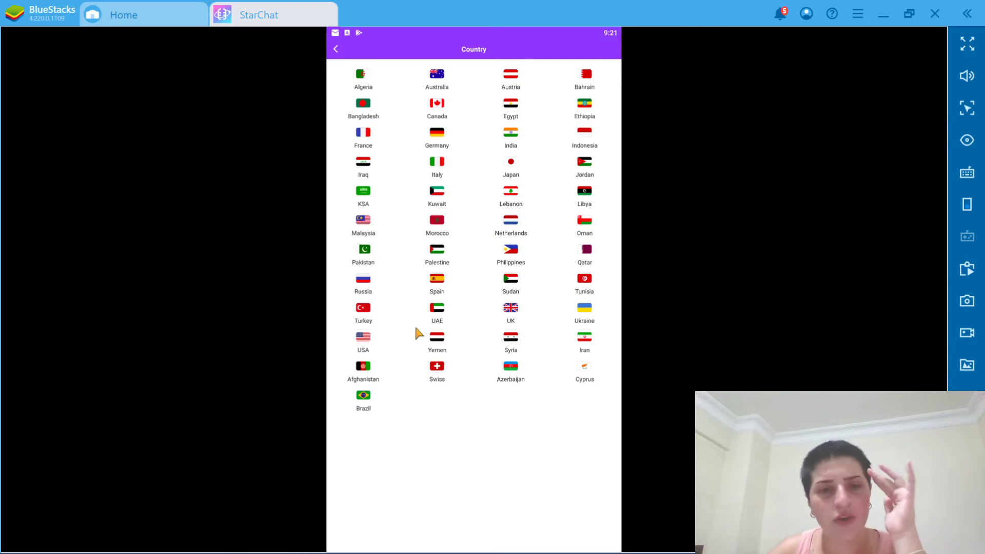
# - View the USA room list and scroll through its rooms
pyautogui.click(363, 338)
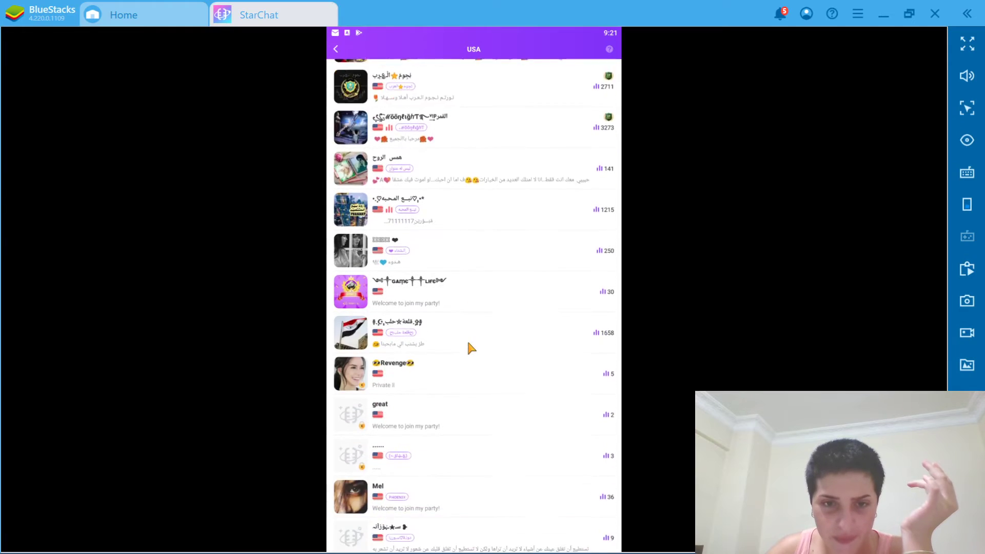
pyautogui.scroll(-3)
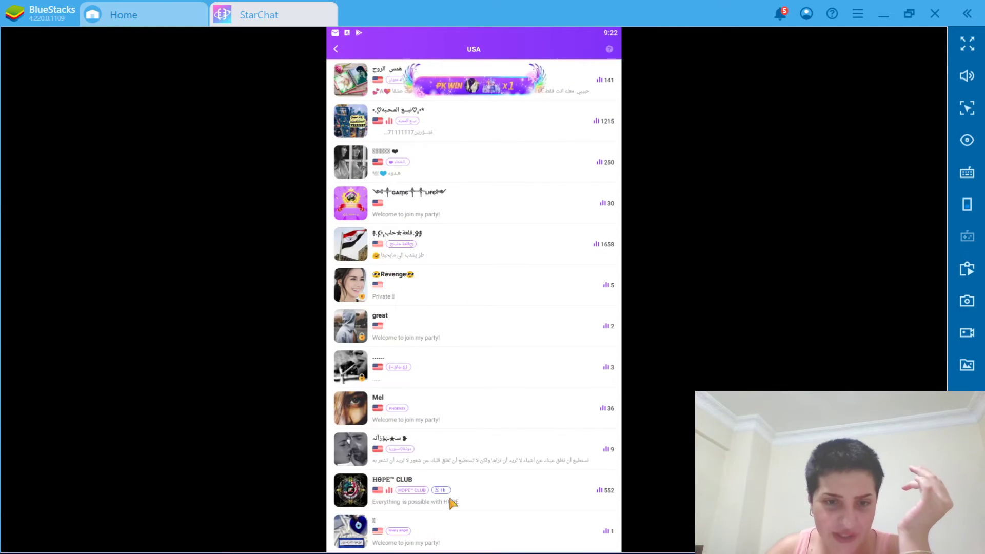
pyautogui.scroll(-3)
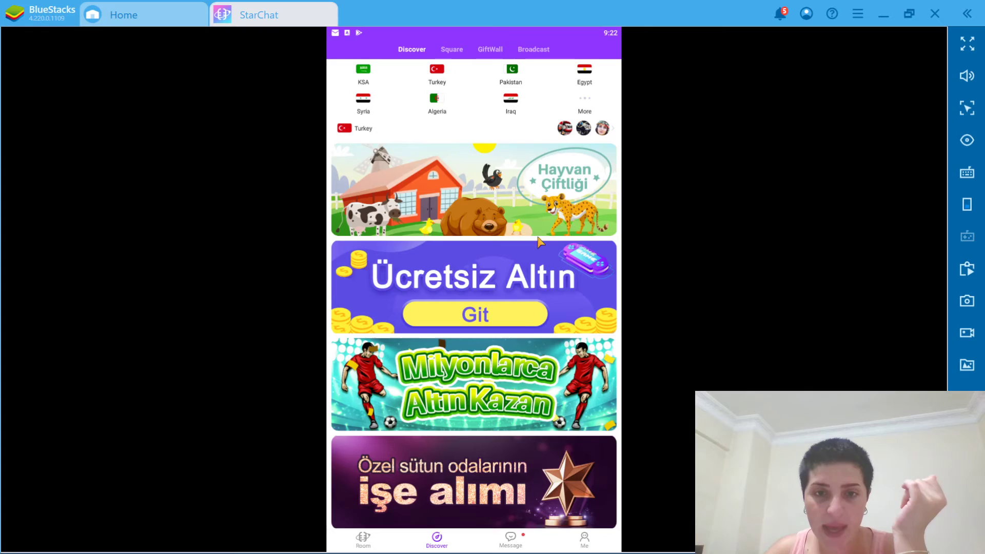
# - Scroll through the Discover page's banners and room cards, then go to Square
pyautogui.scroll(-3)
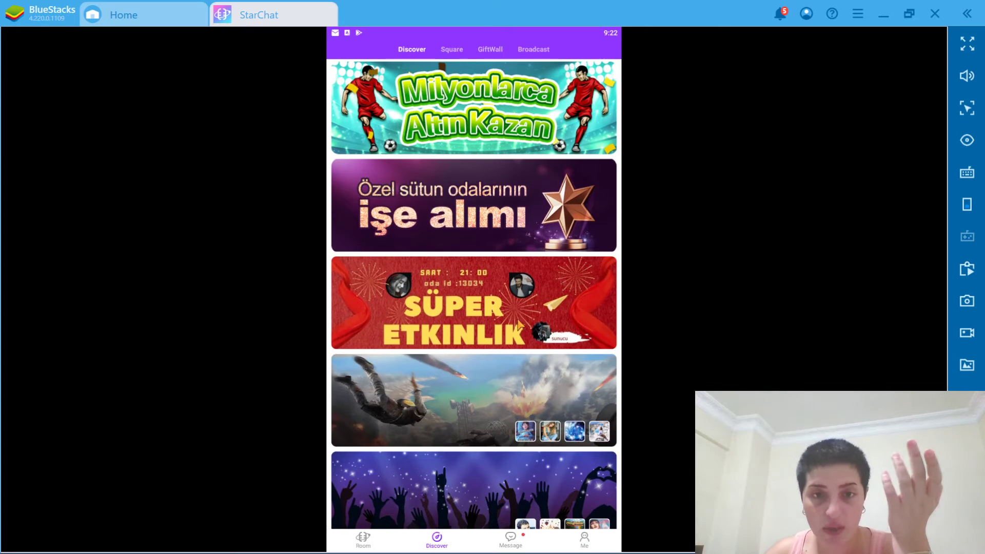
pyautogui.scroll(-3)
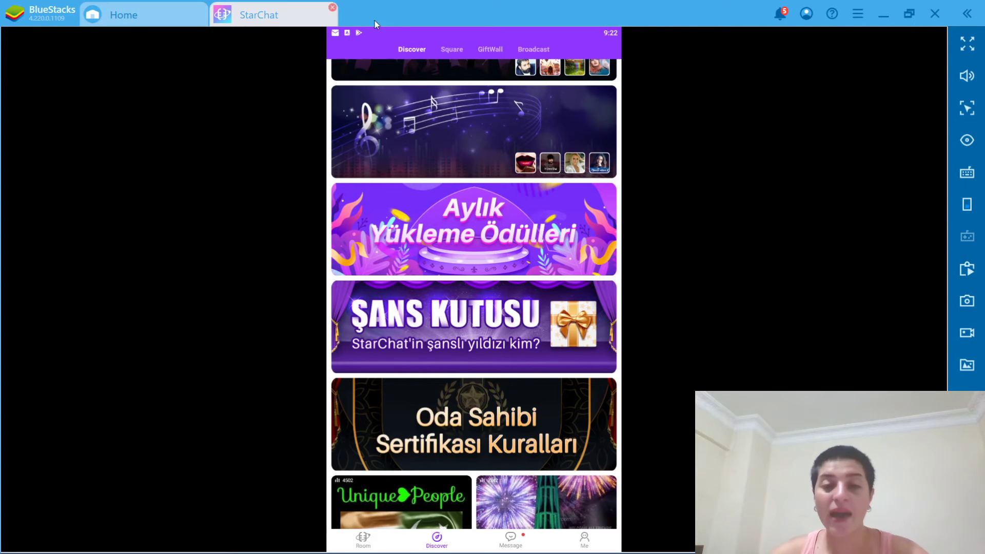
pyautogui.scroll(-3)
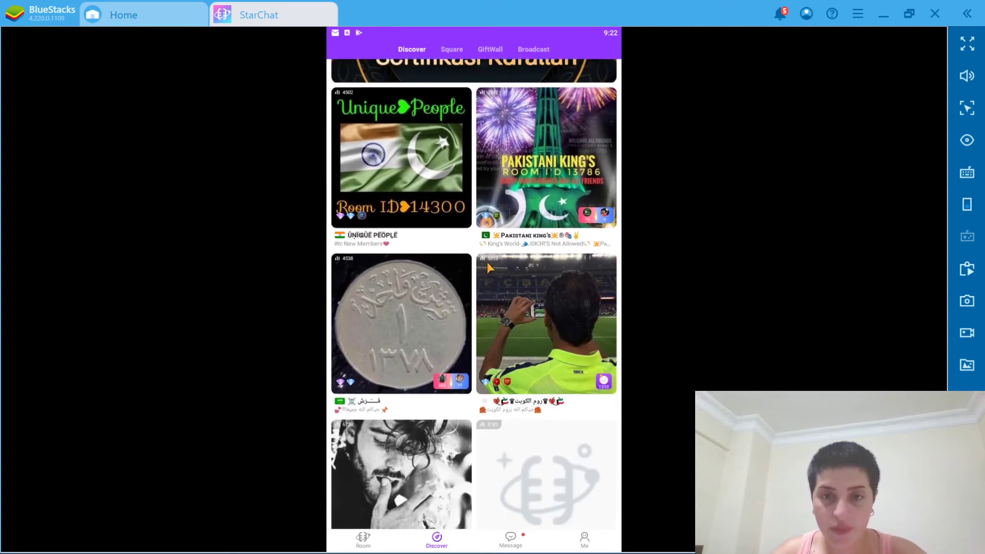
pyautogui.scroll(-3)
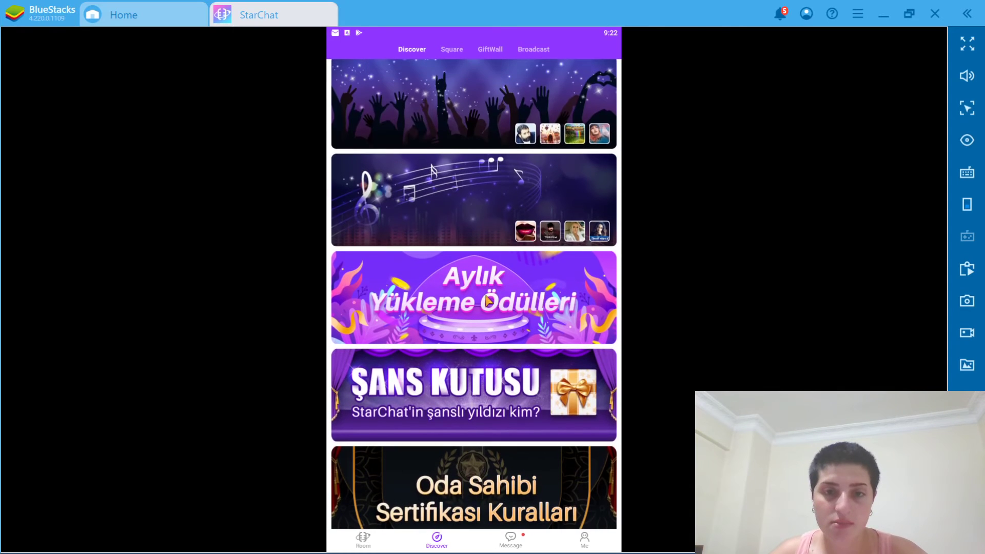
pyautogui.scroll(-3)
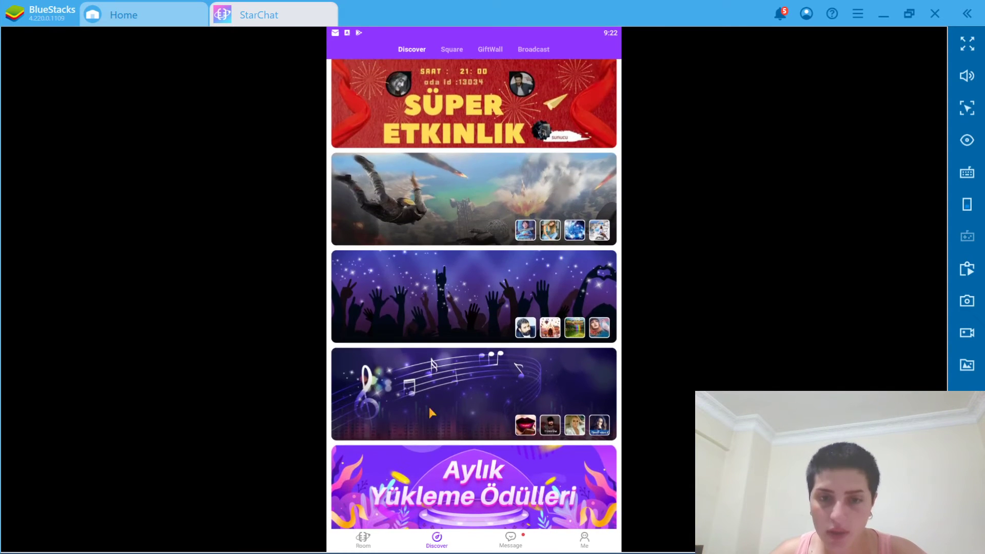
pyautogui.moveTo(446, 308)
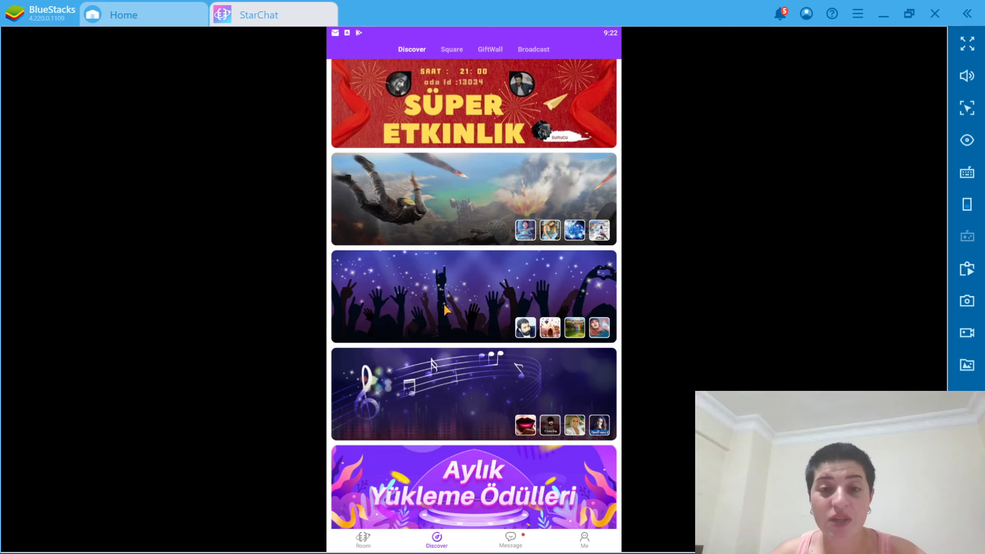
pyautogui.scroll(-3)
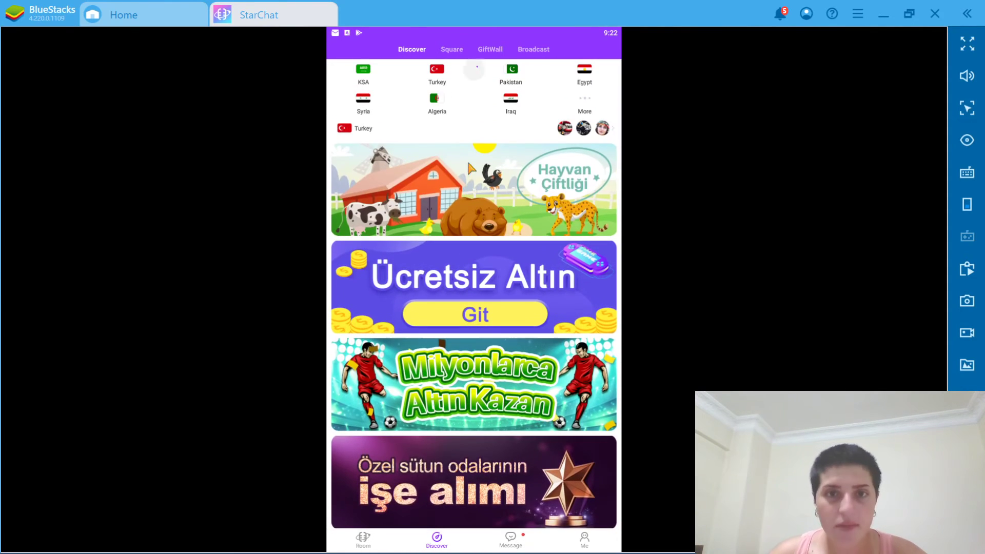
pyautogui.click(451, 49)
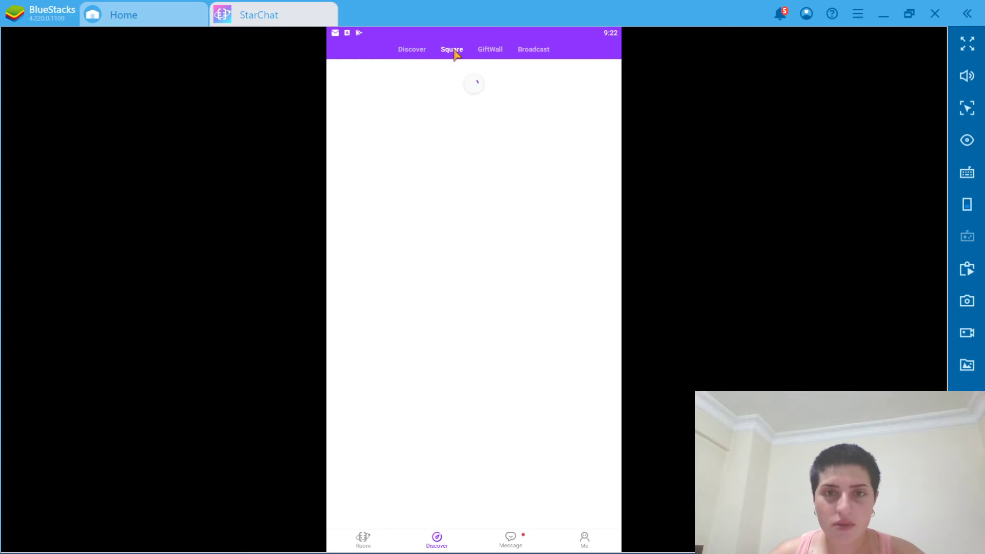
# - Browse the Square feed posts, then switch to the Gift Wall of ranked user avatars
pyautogui.click(451, 49)
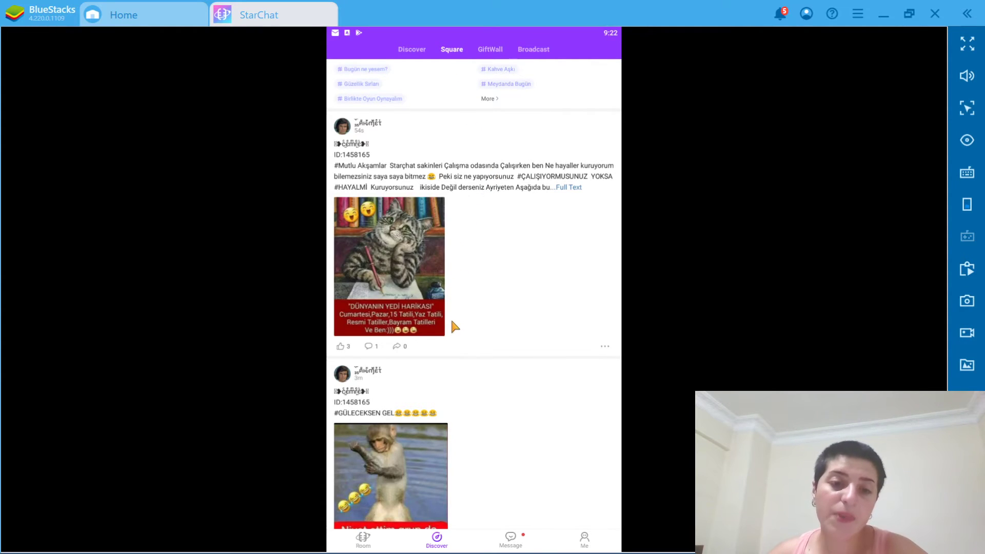
pyautogui.scroll(-3)
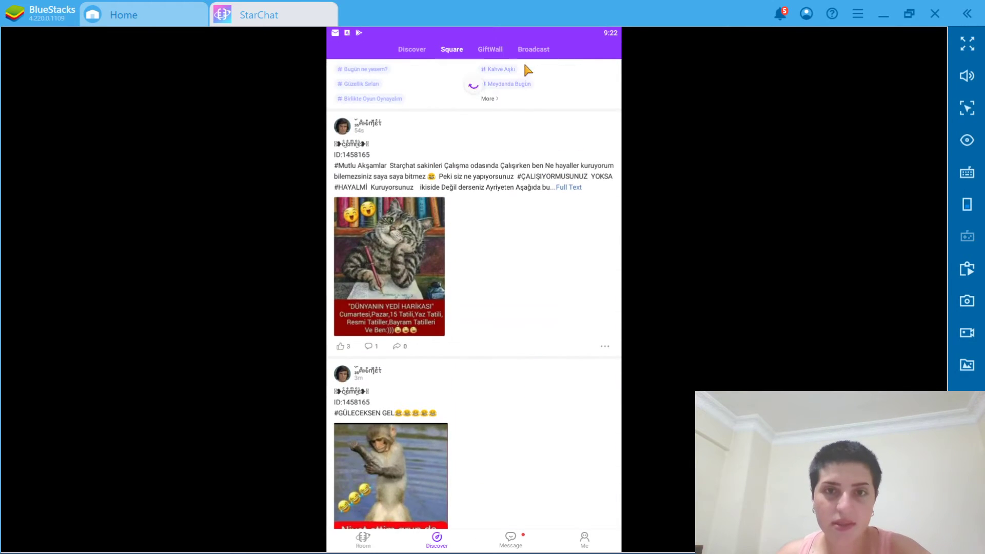
pyautogui.click(491, 50)
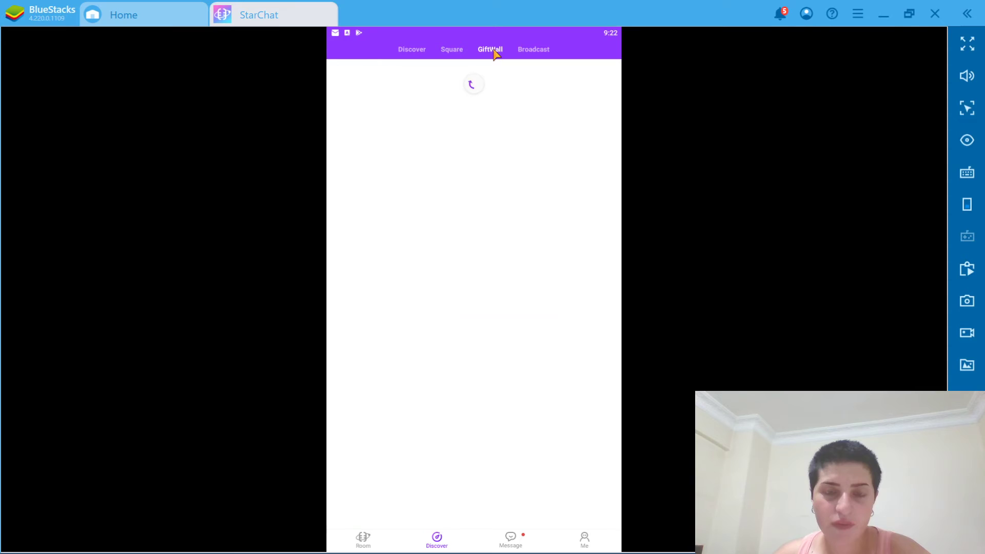
pyautogui.click(490, 49)
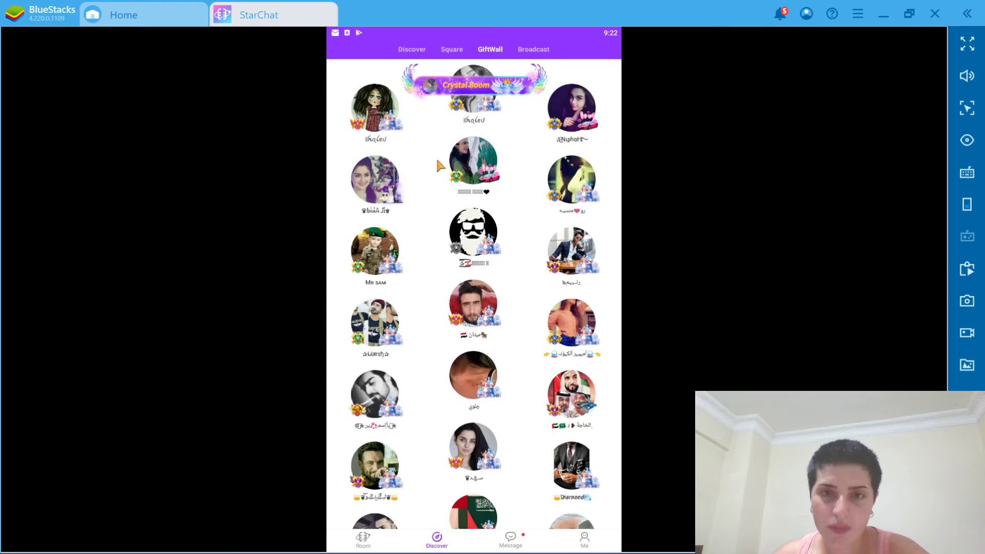
pyautogui.moveTo(491, 363)
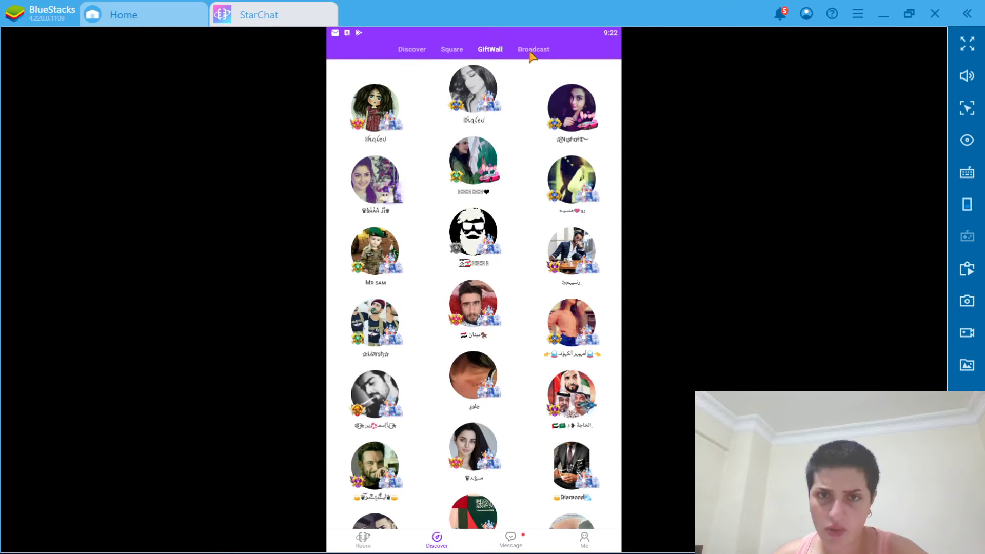
# - Scroll through the Broadcast shout-outs, then go to the Message inbox
pyautogui.click(533, 50)
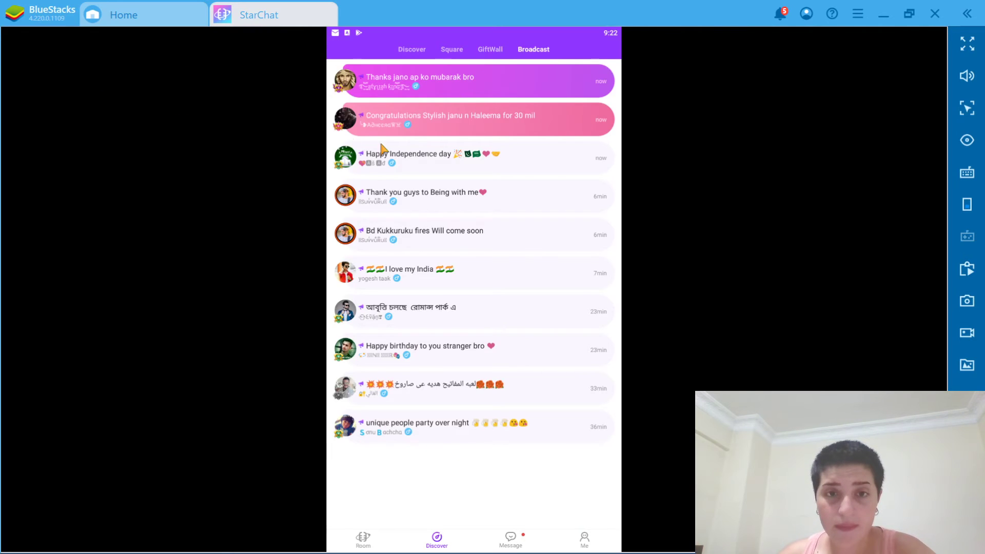
pyautogui.scroll(-3)
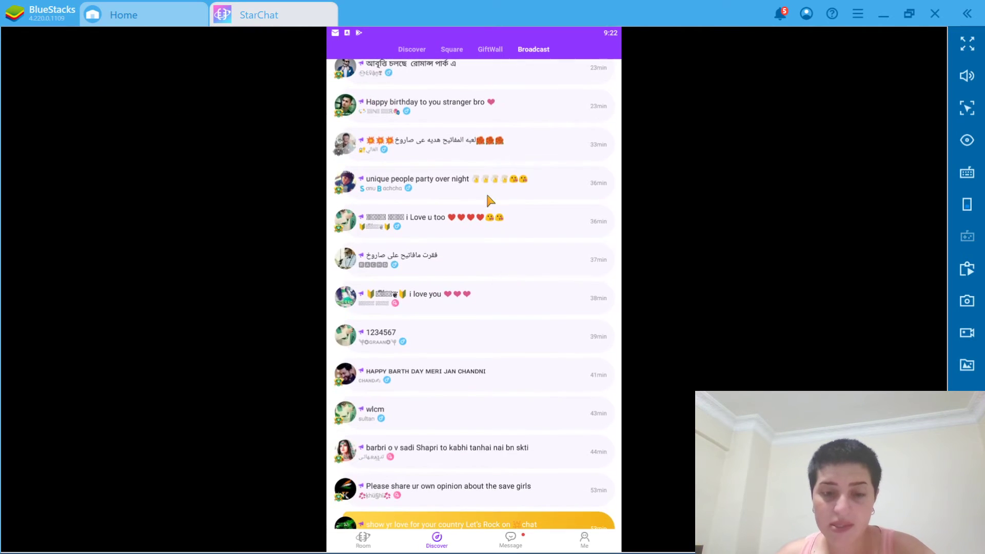
pyautogui.scroll(-3)
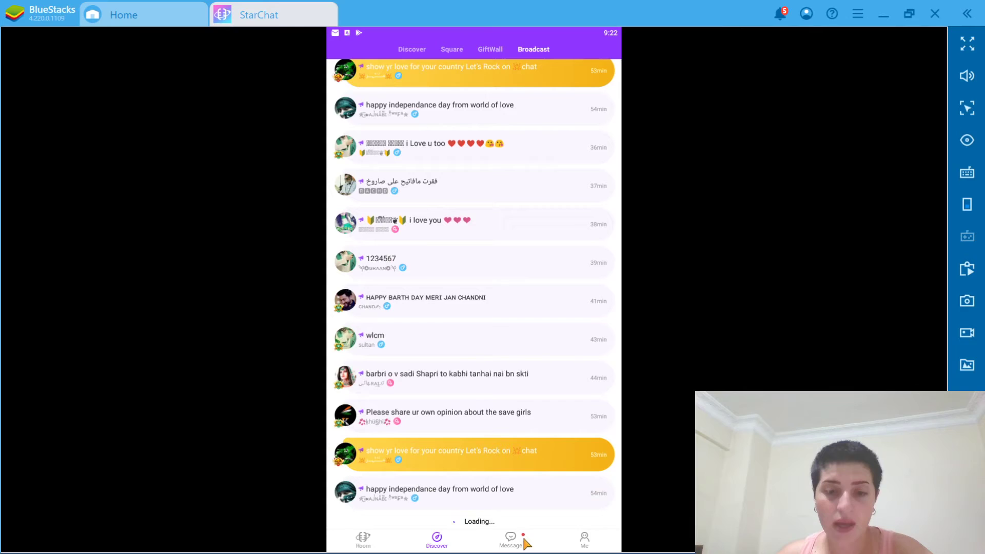
pyautogui.click(510, 540)
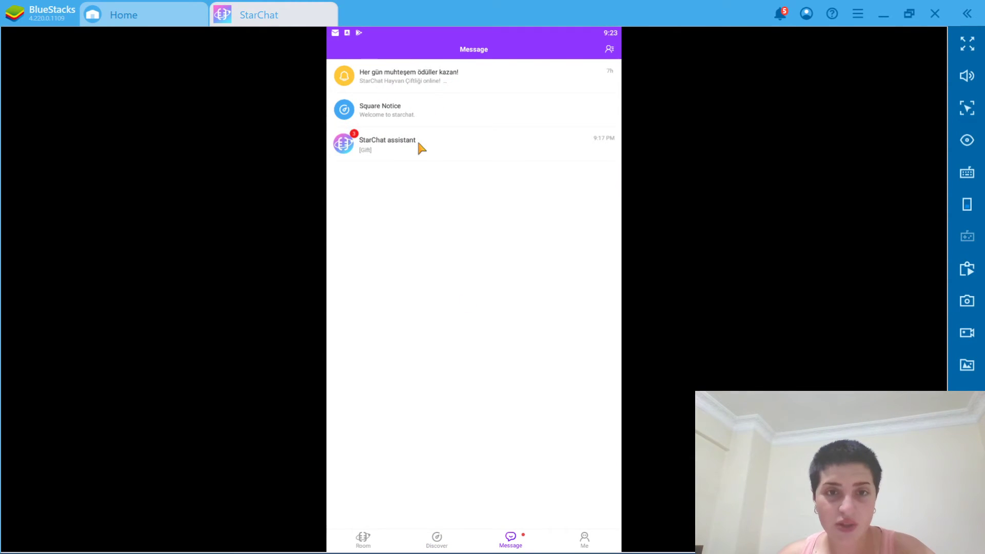
# - Read the StarChat assistant conversation, then go to the Me profile page
pyautogui.click(387, 144)
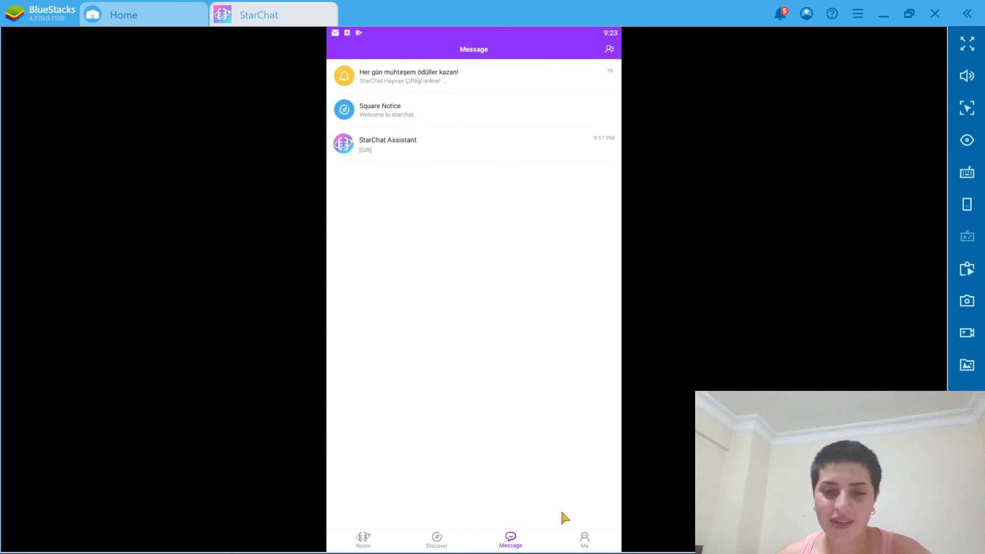
pyautogui.click(583, 540)
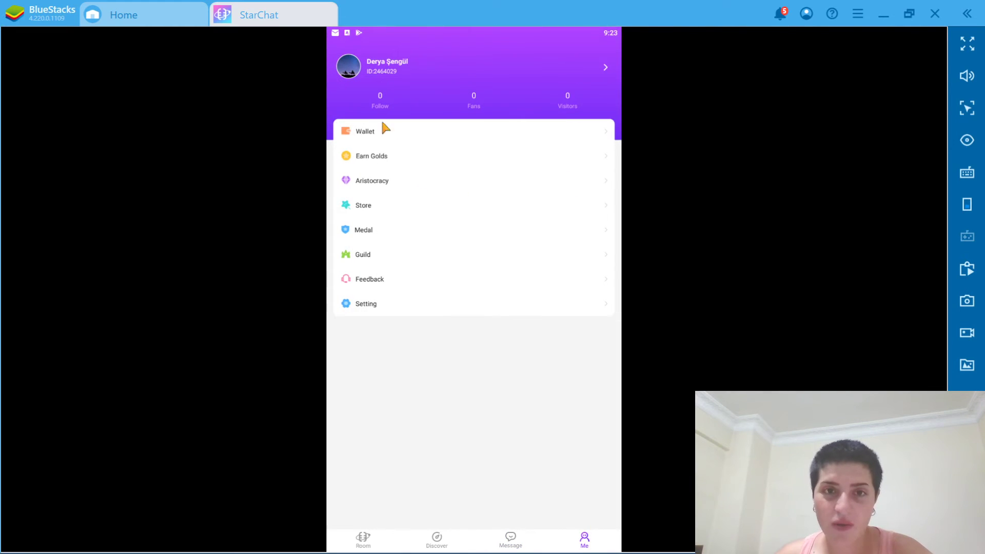
pyautogui.moveTo(384, 164)
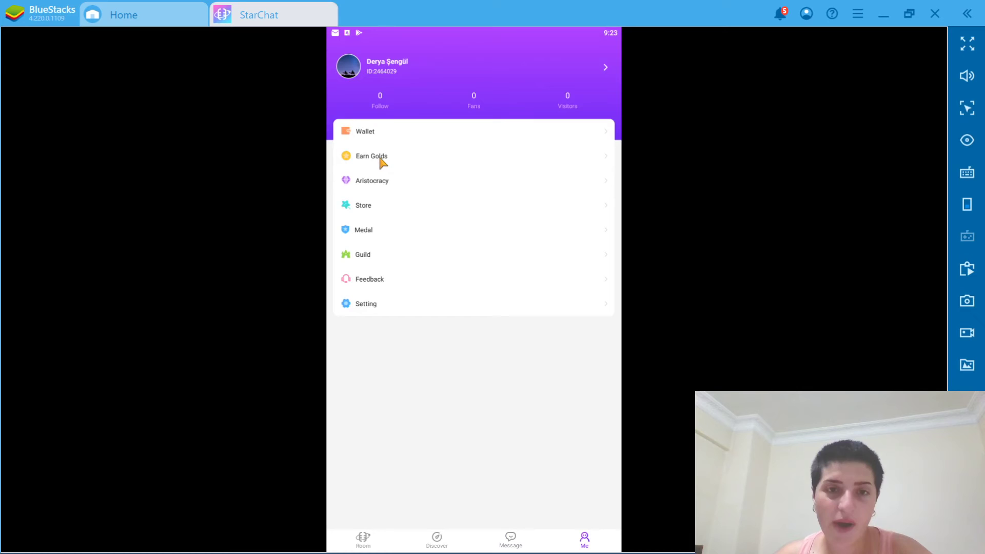
pyautogui.moveTo(367, 137)
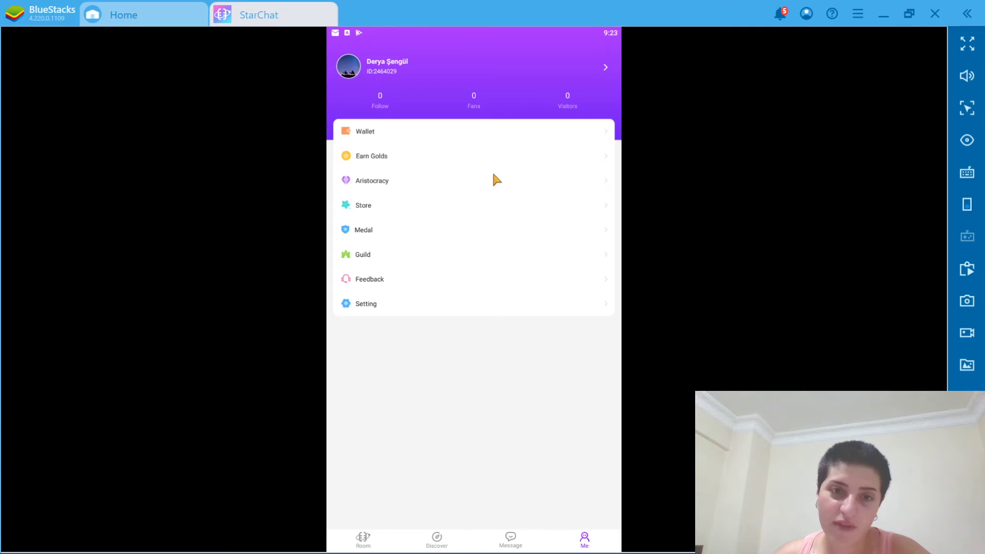
pyautogui.moveTo(351, 278)
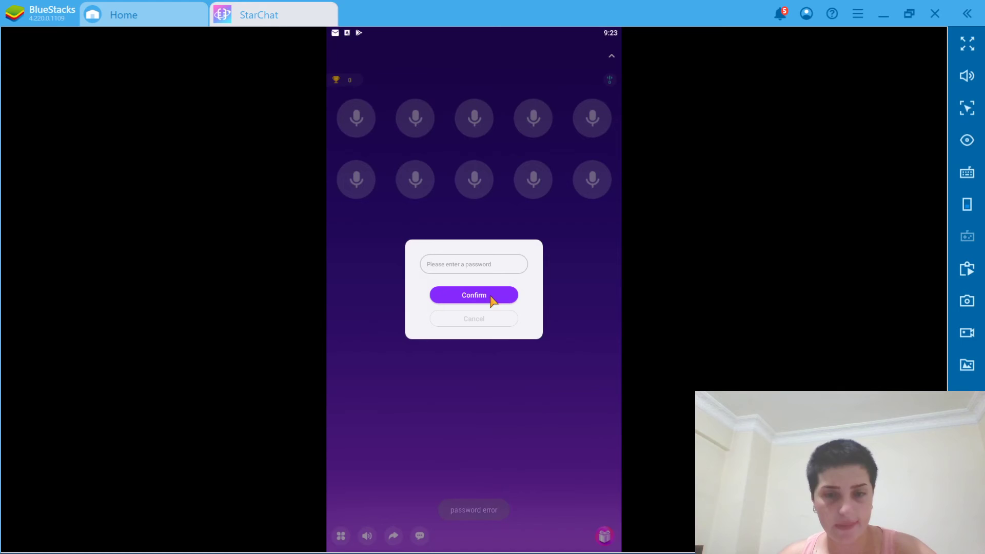
# - Dismiss the room password dialog to give up entering the locked room
pyautogui.click(473, 295)
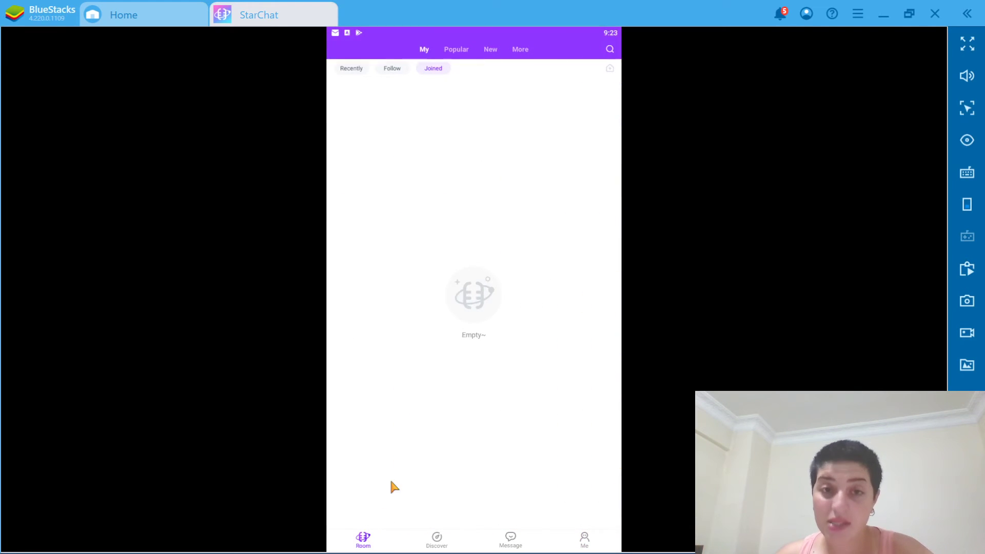
# - Browse the Popular rooms list and enter the room with 2531 listeners
pyautogui.click(455, 49)
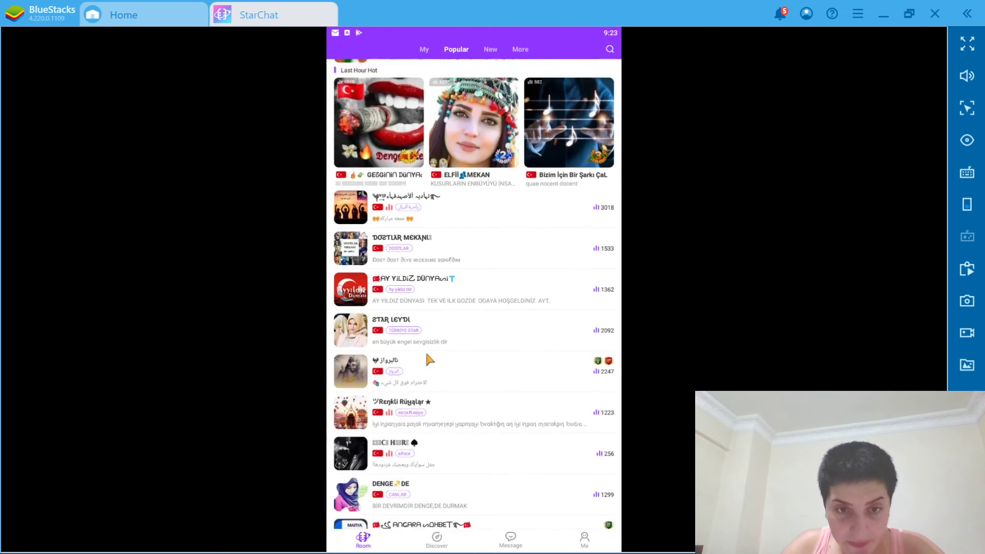
pyautogui.scroll(-3)
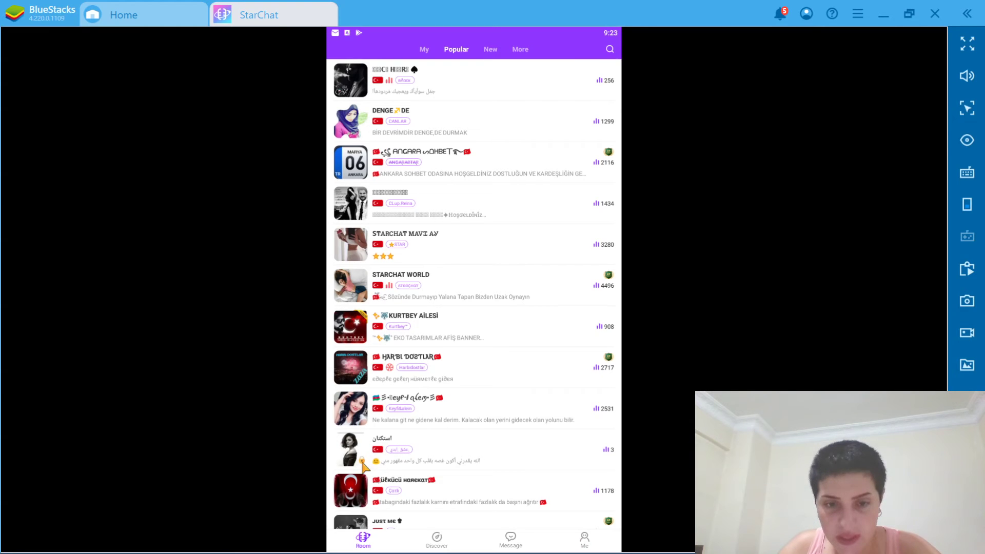
pyautogui.moveTo(391, 411)
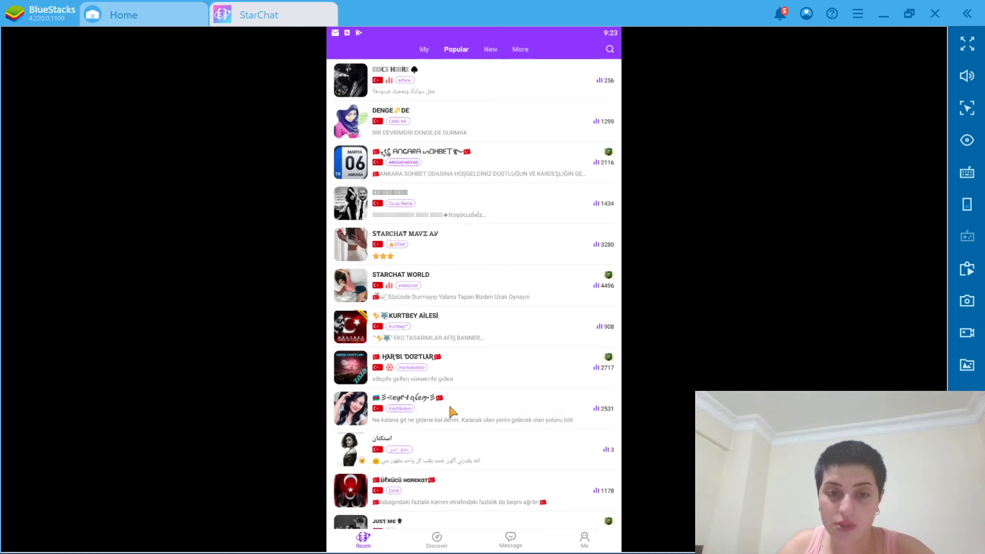
pyautogui.click(408, 408)
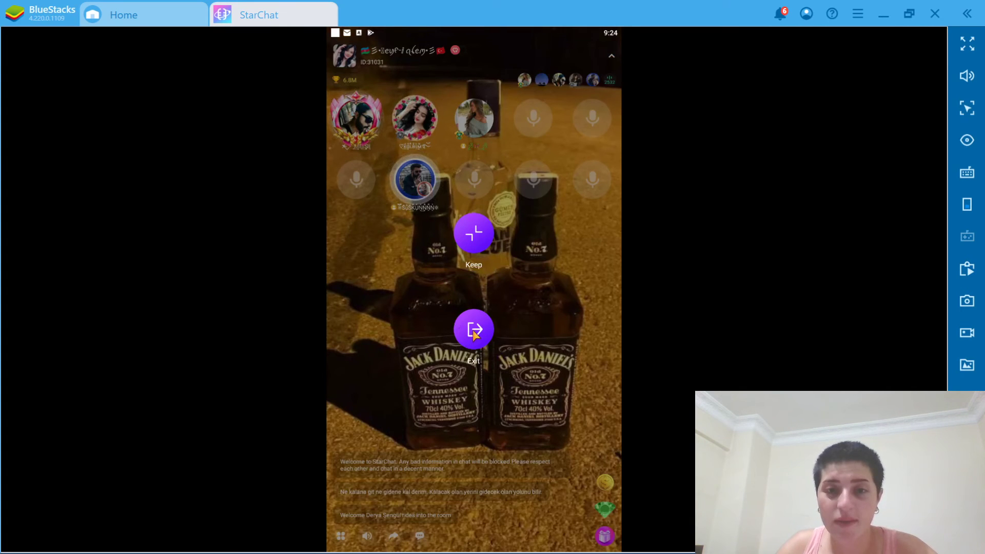
# - Exit the voice room back to the popular rooms list
pyautogui.click(473, 330)
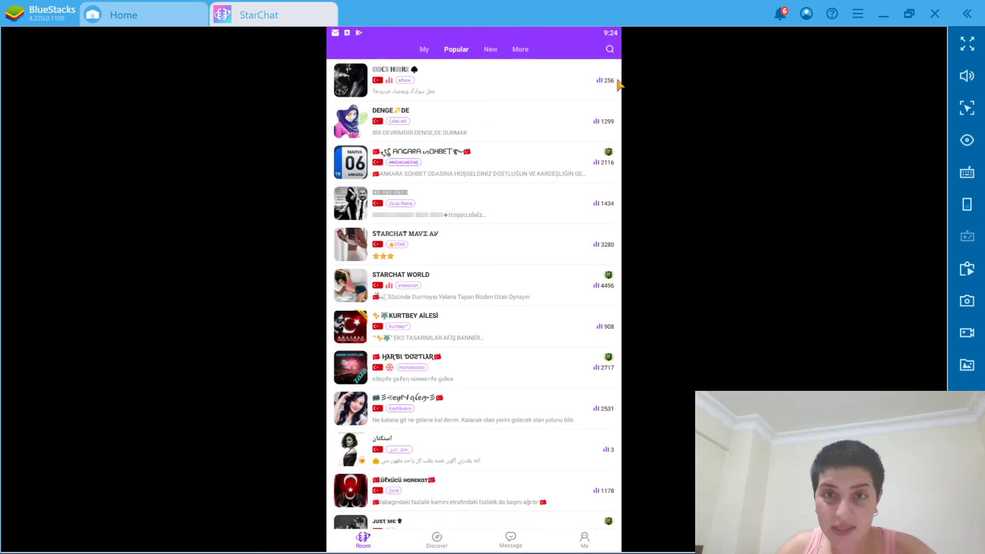
pyautogui.moveTo(583, 112)
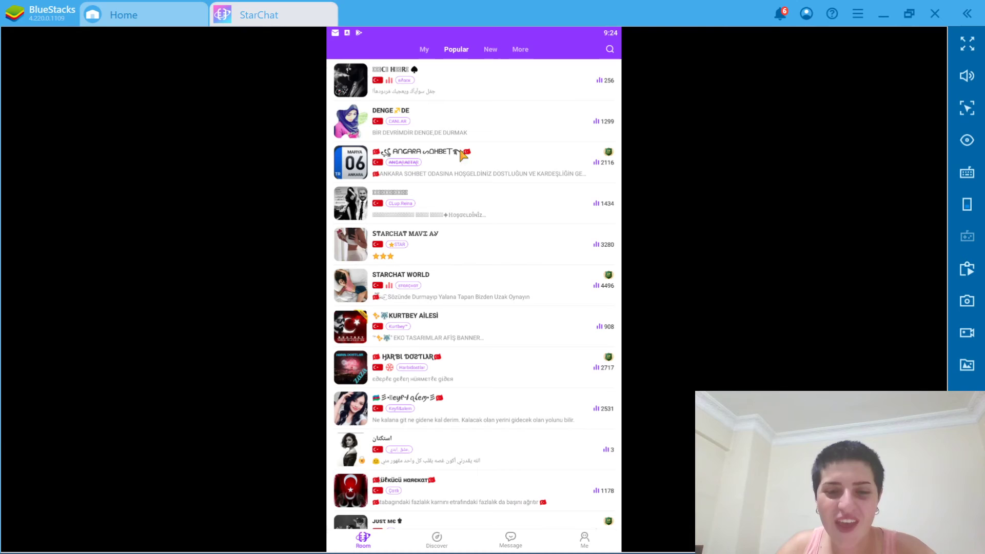
pyautogui.moveTo(520, 319)
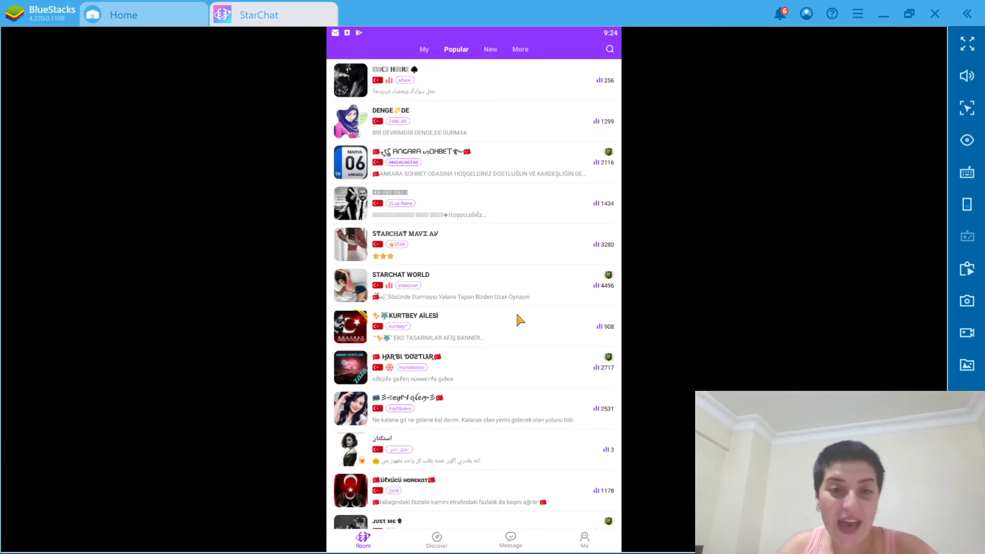
pyautogui.moveTo(423, 236)
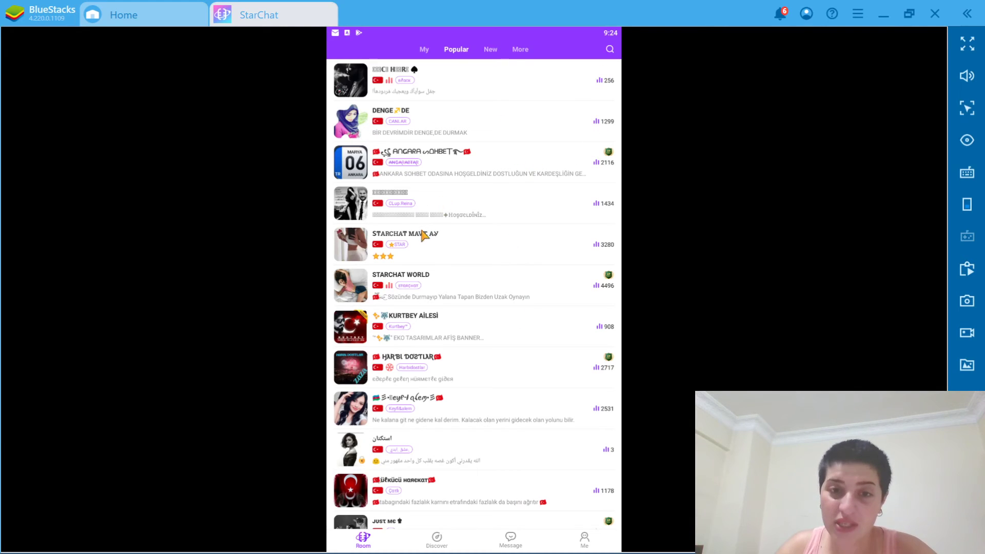
pyautogui.moveTo(538, 279)
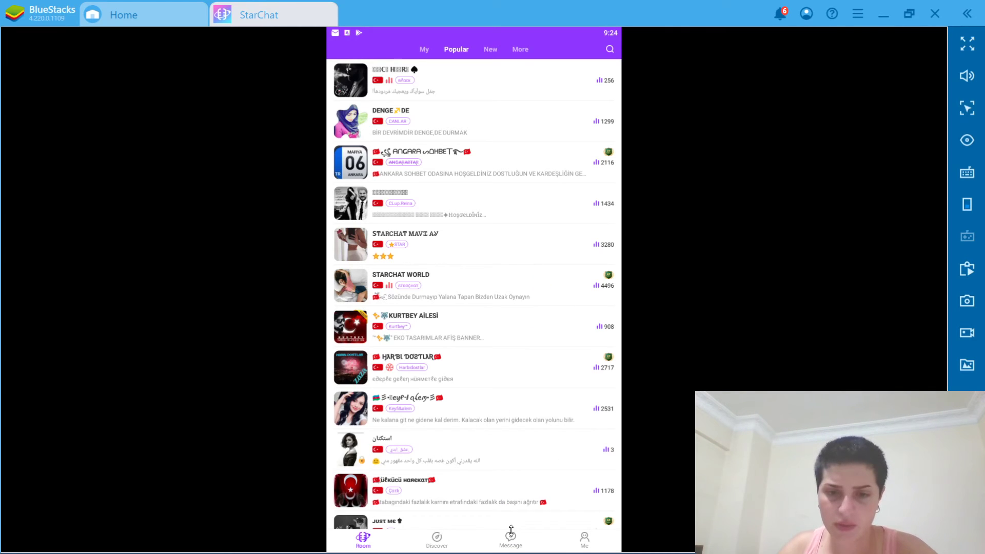
# - Go via Messages to the Me page and open the Earn Golds task list
pyautogui.click(510, 538)
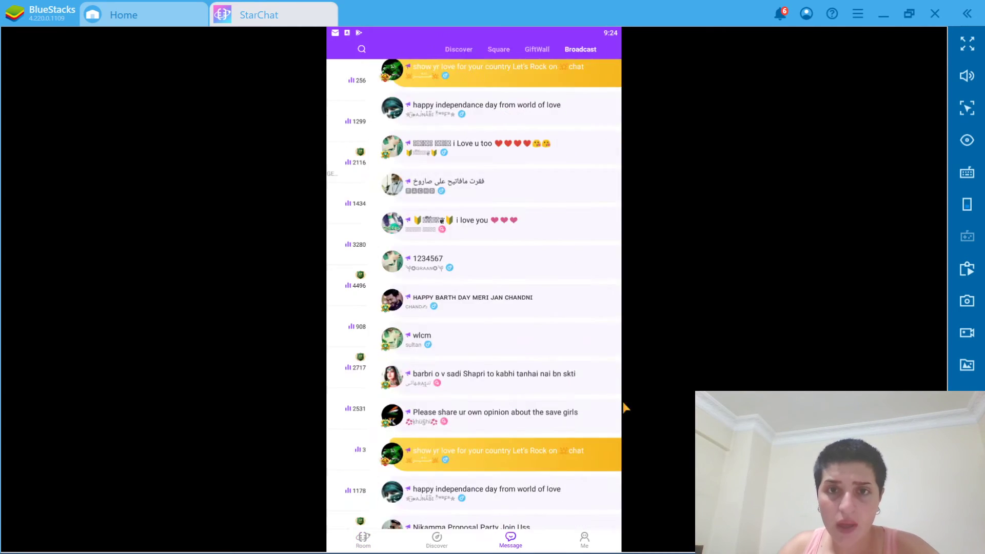
pyautogui.click(583, 540)
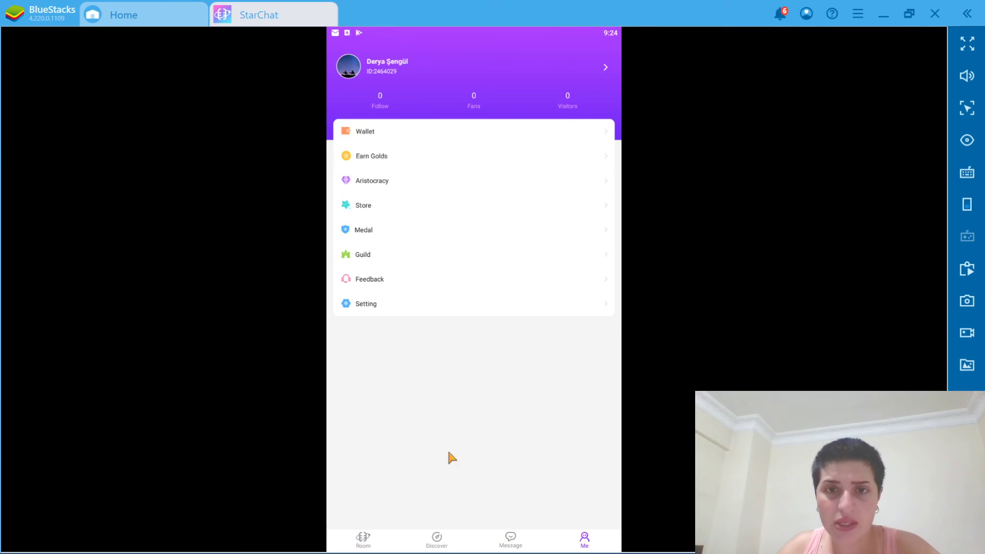
pyautogui.moveTo(374, 157)
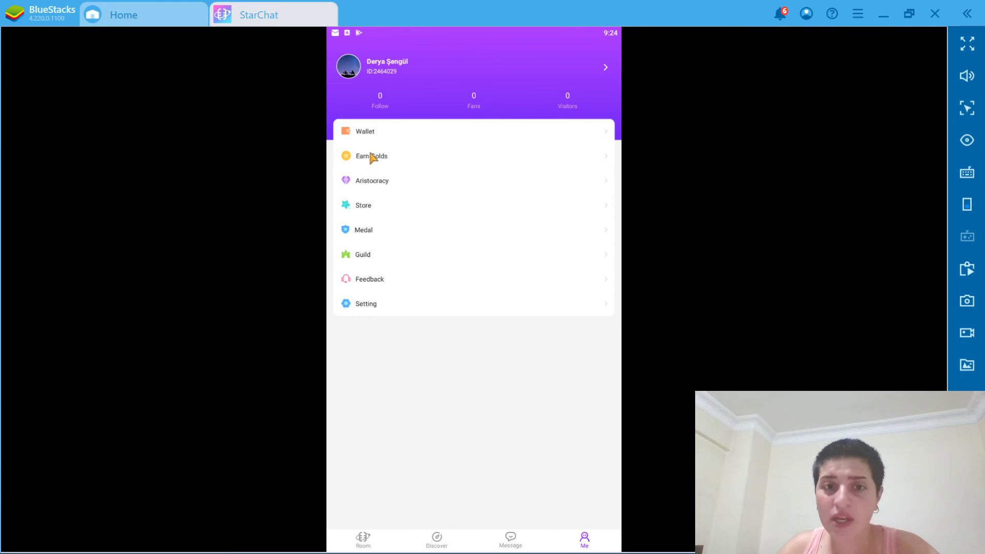
pyautogui.click(371, 156)
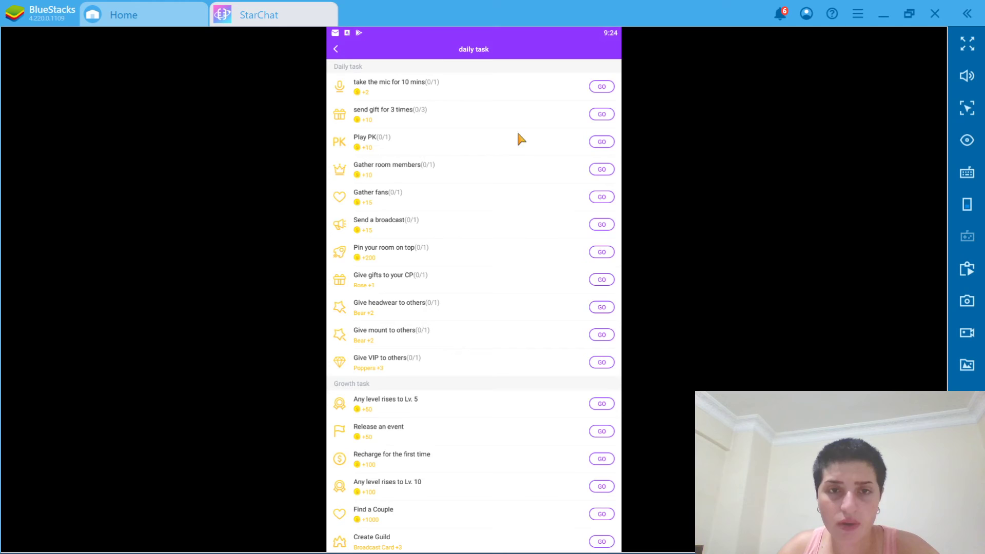
pyautogui.moveTo(475, 60)
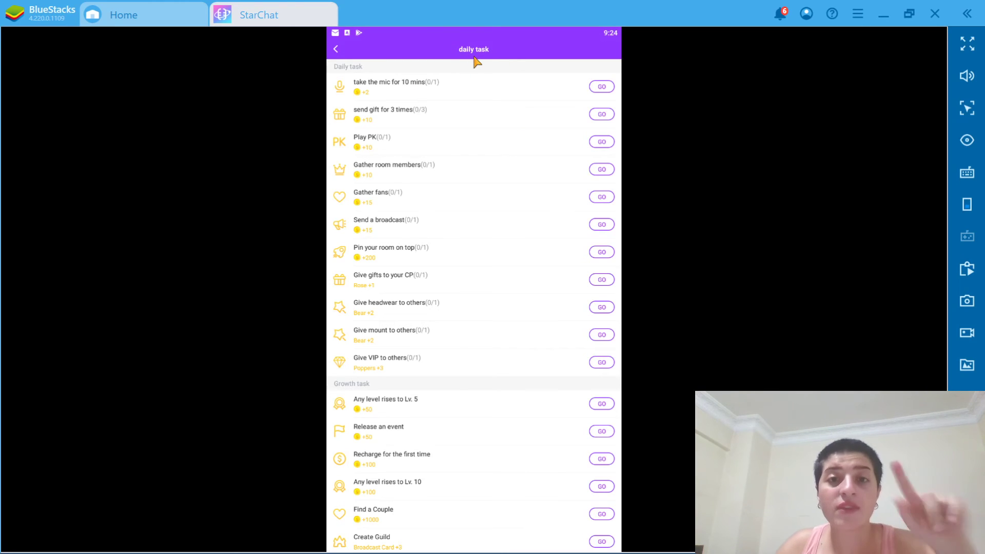
pyautogui.moveTo(393, 99)
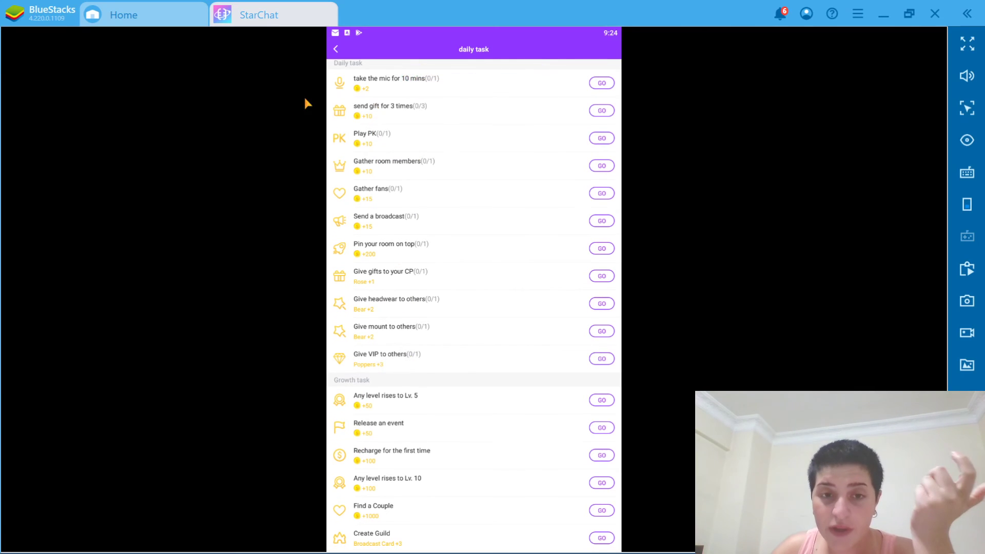
pyautogui.moveTo(354, 74)
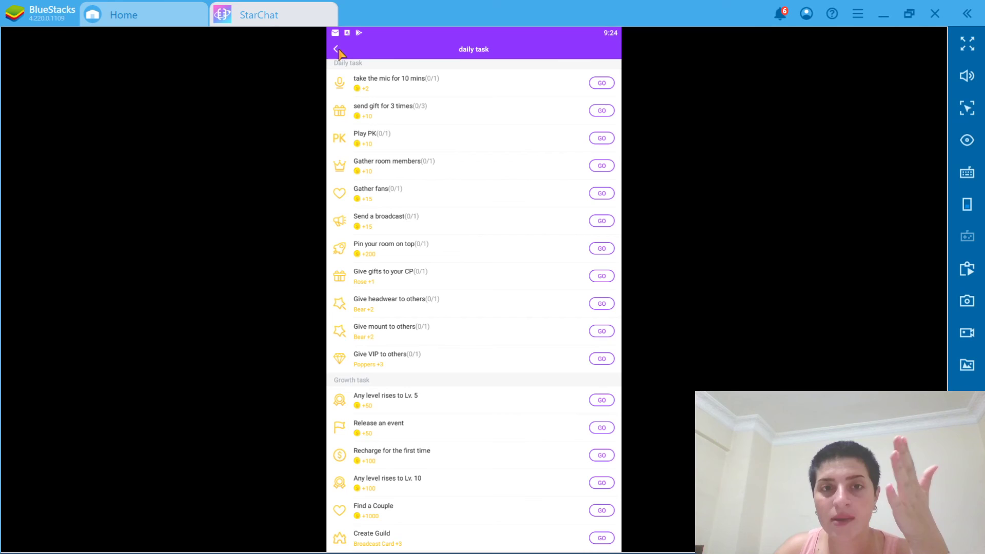
# - Leave the daily task list with the back arrow
pyautogui.click(338, 49)
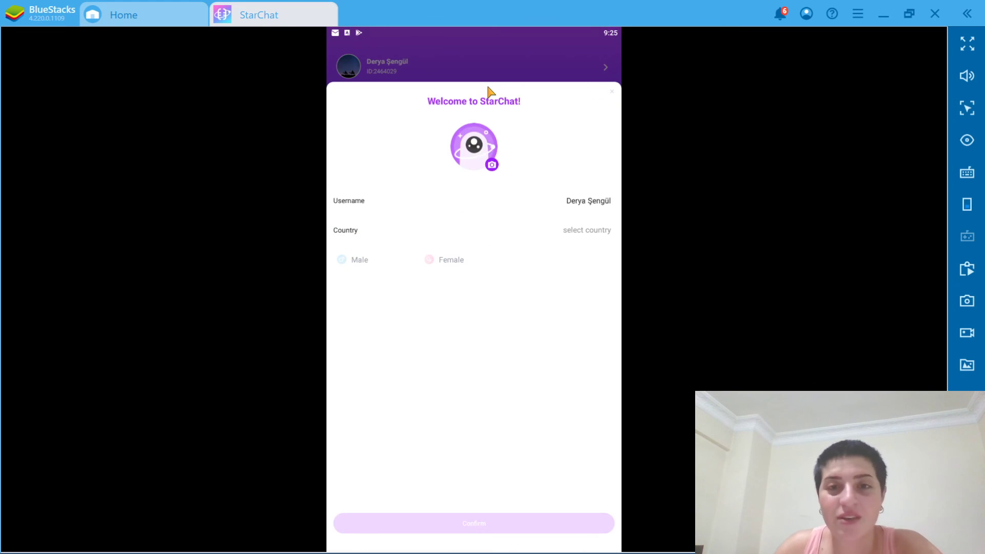
pyautogui.click(609, 92)
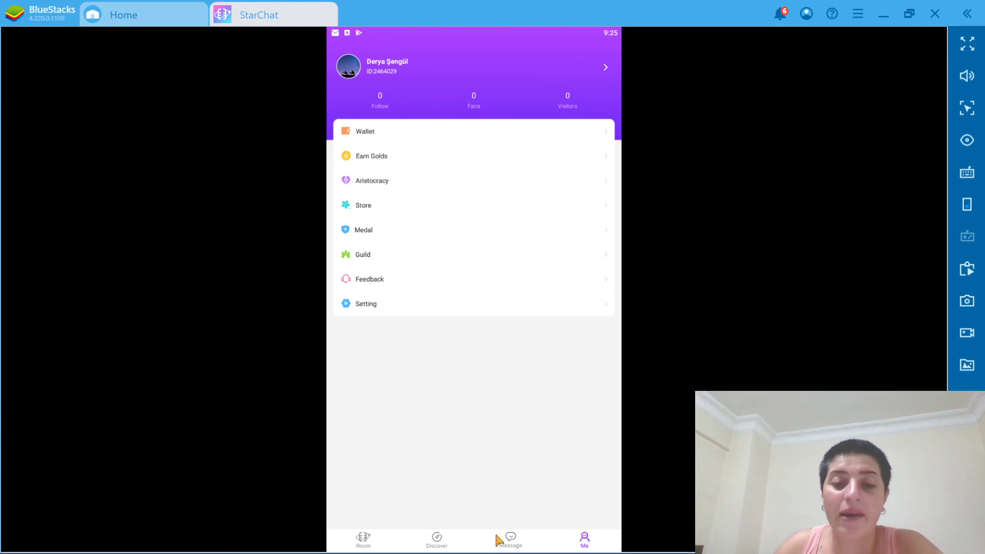